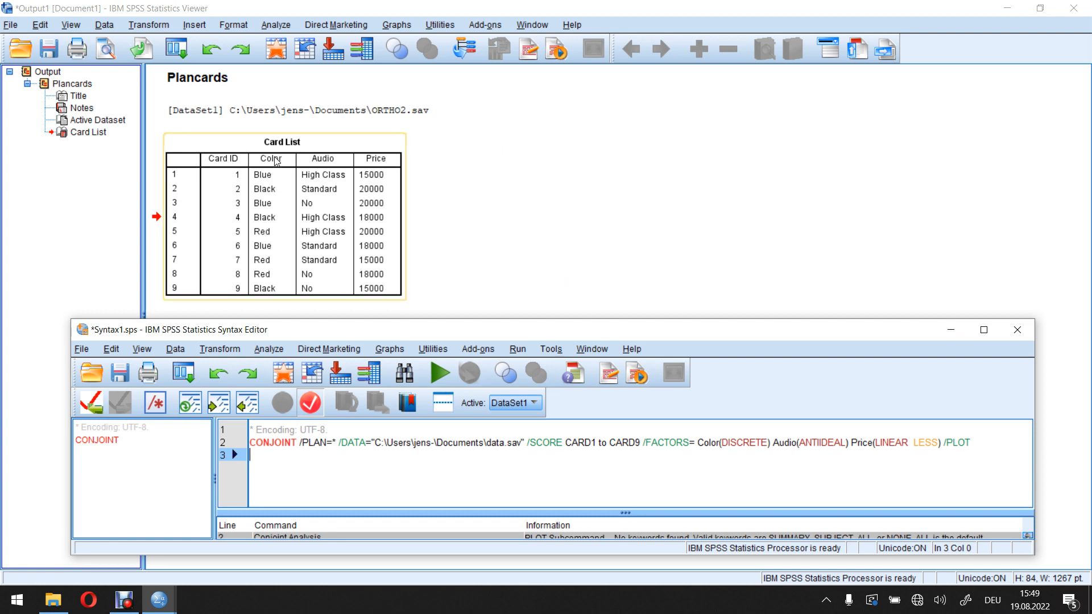
mouse_move(272, 168)
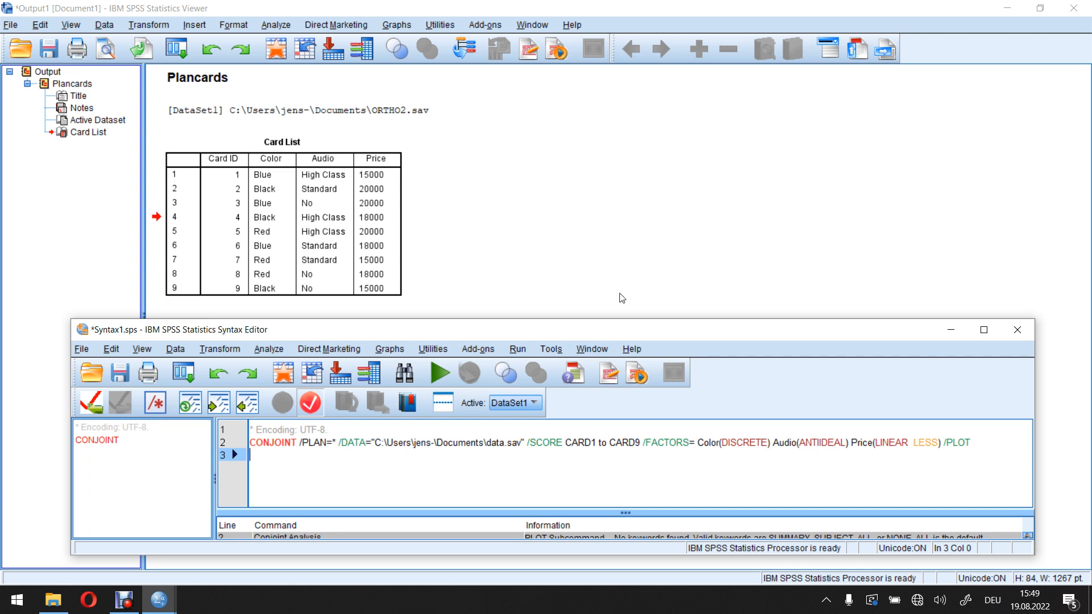
Step: Review the Card List output table and the DISCRETE keyword for Color in the Viewer
click(282, 177)
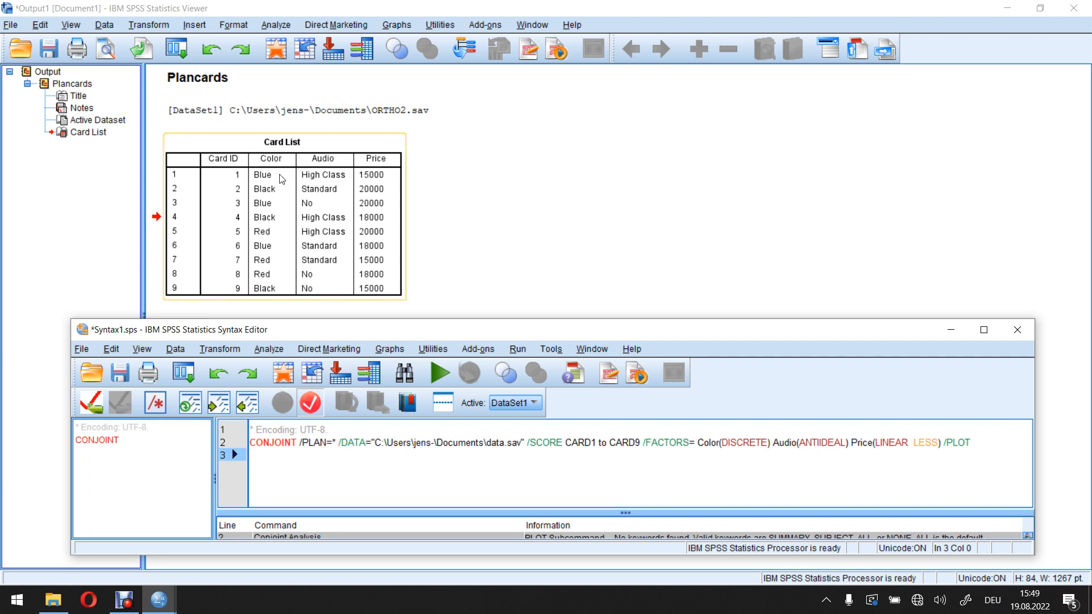
mouse_move(262, 188)
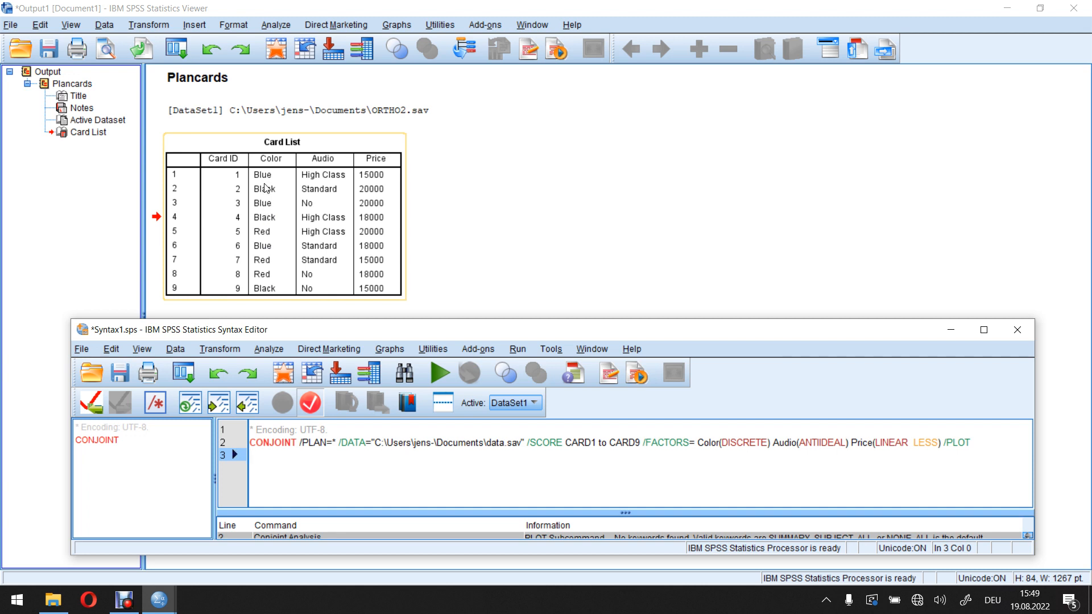
mouse_move(267, 182)
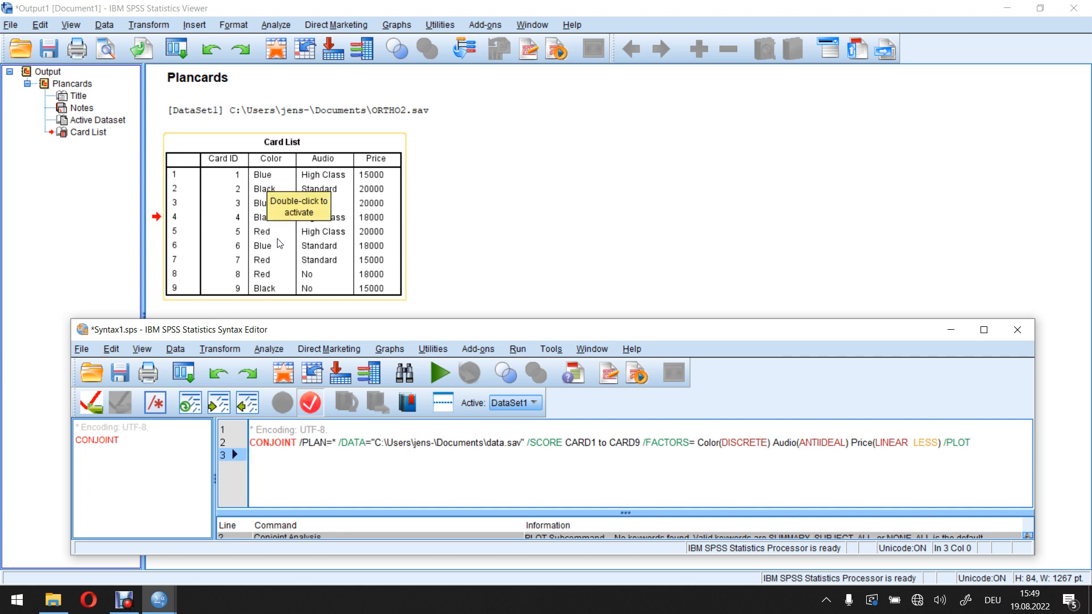
mouse_move(287, 217)
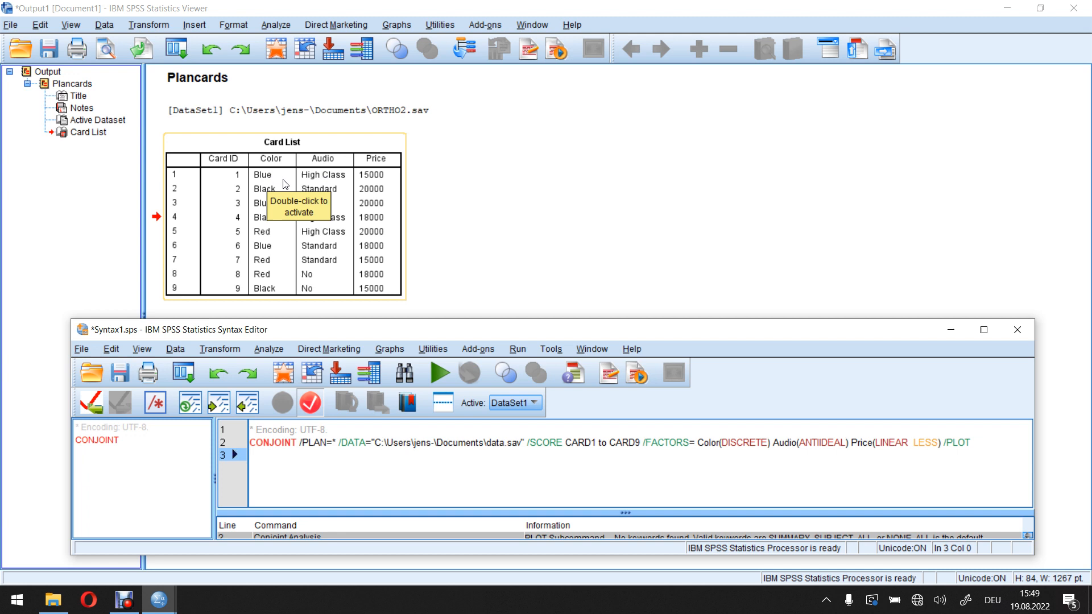
mouse_move(288, 176)
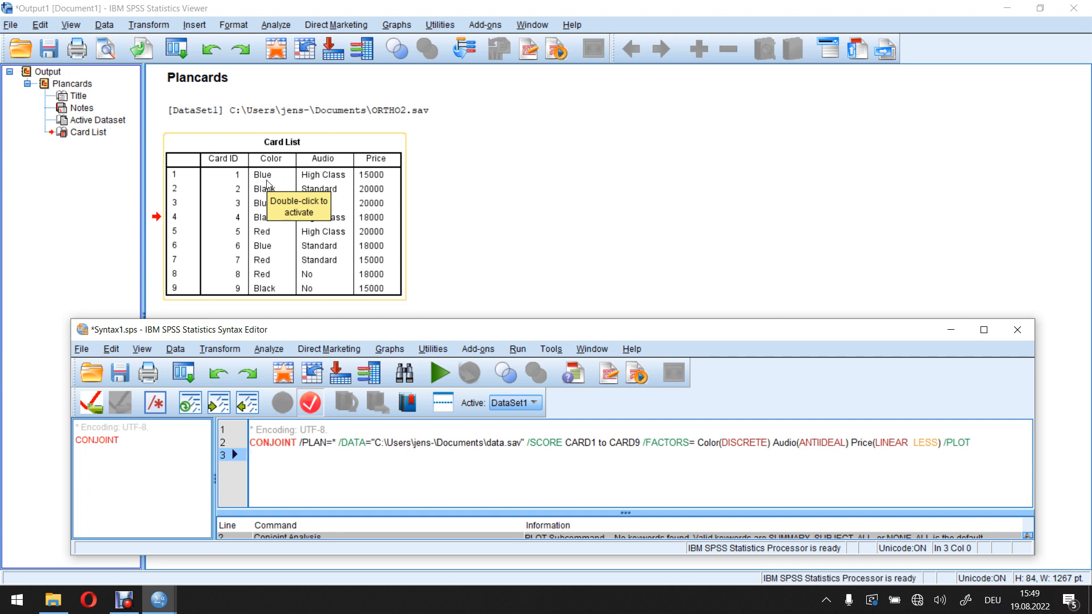
mouse_move(277, 174)
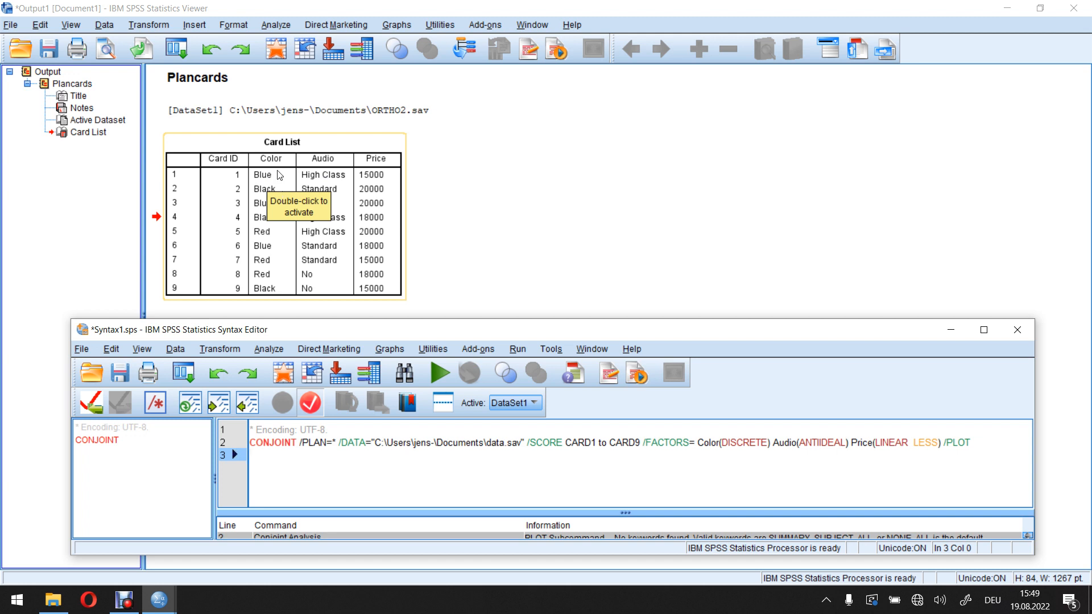
mouse_move(428, 290)
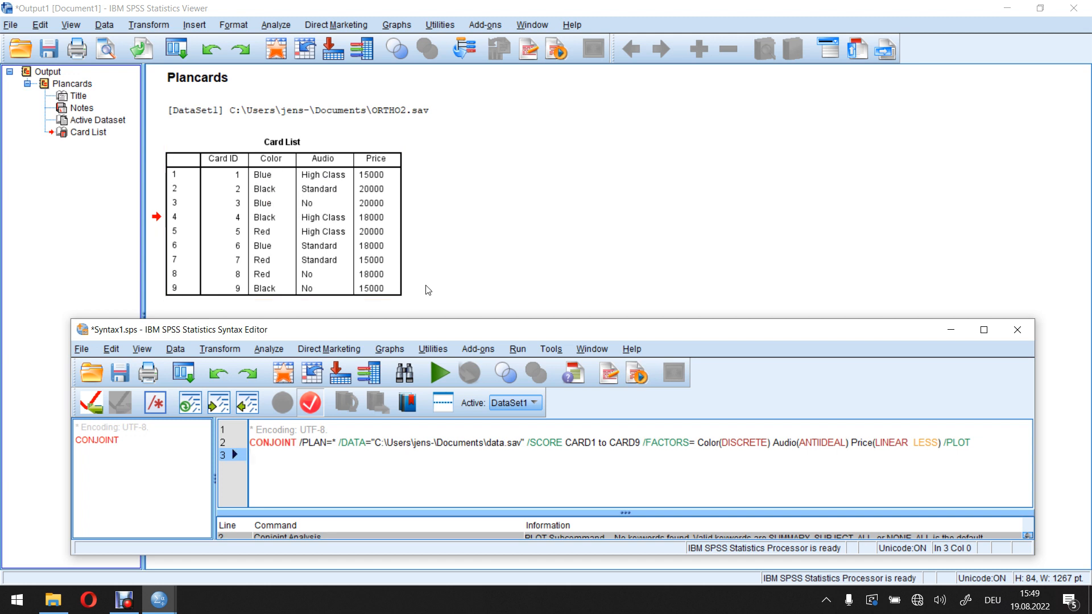
click(253, 224)
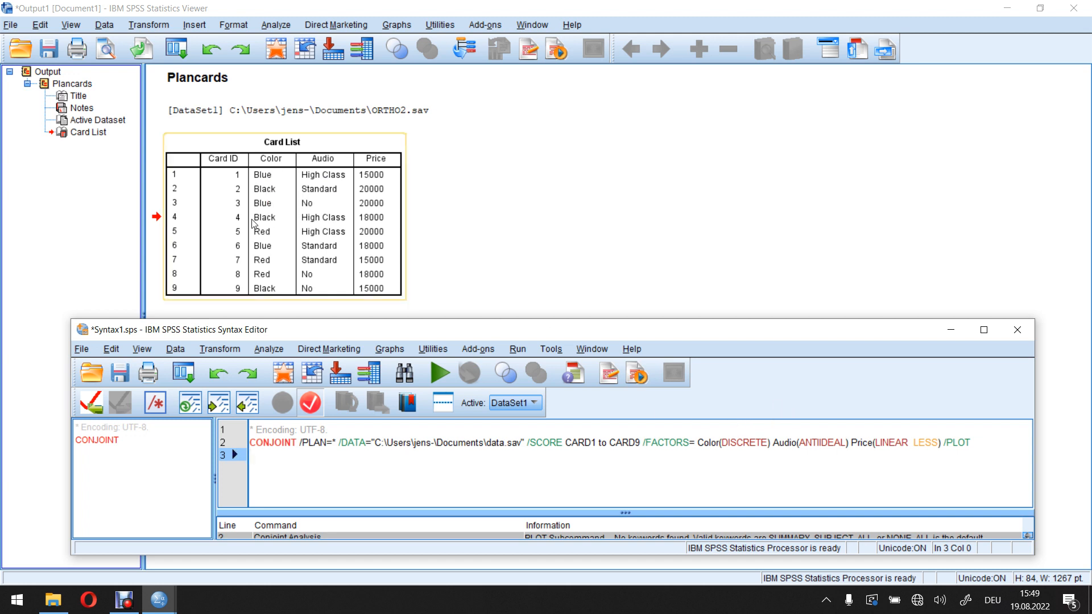
mouse_move(263, 185)
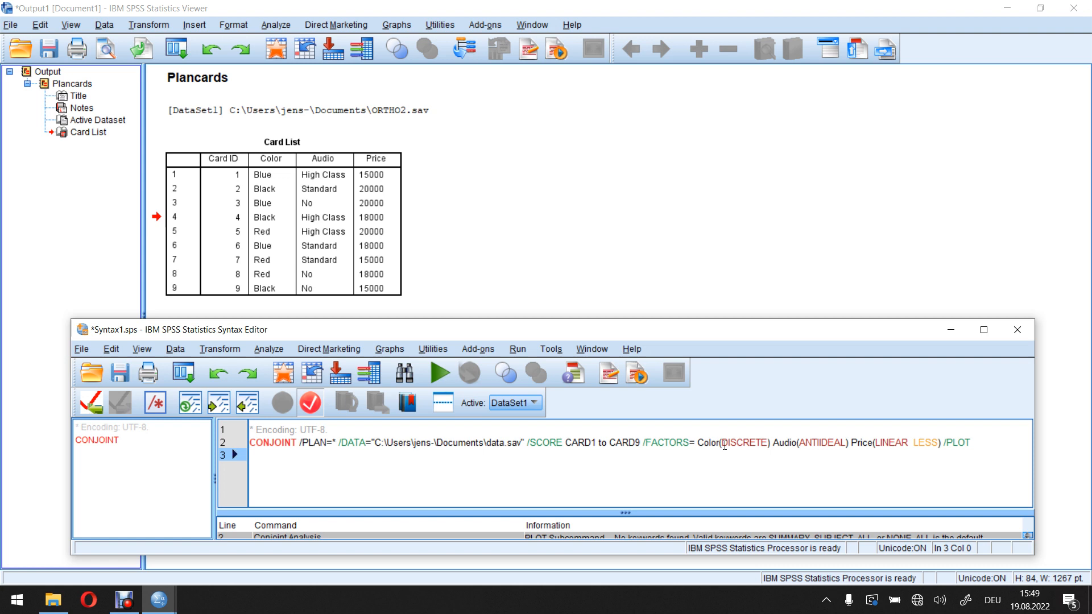
double_click(744, 442)
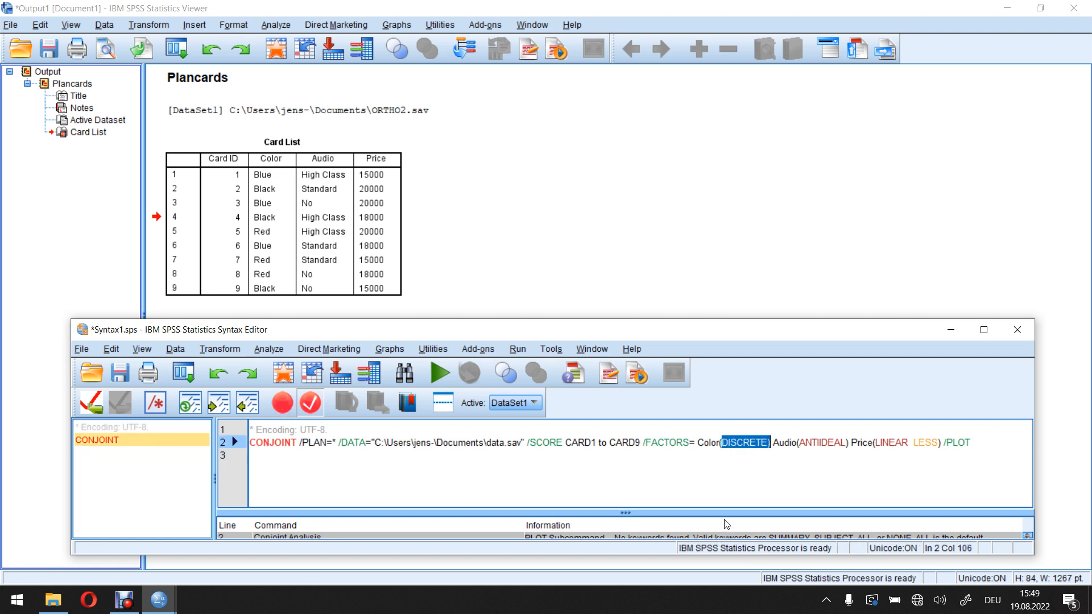
click(272, 202)
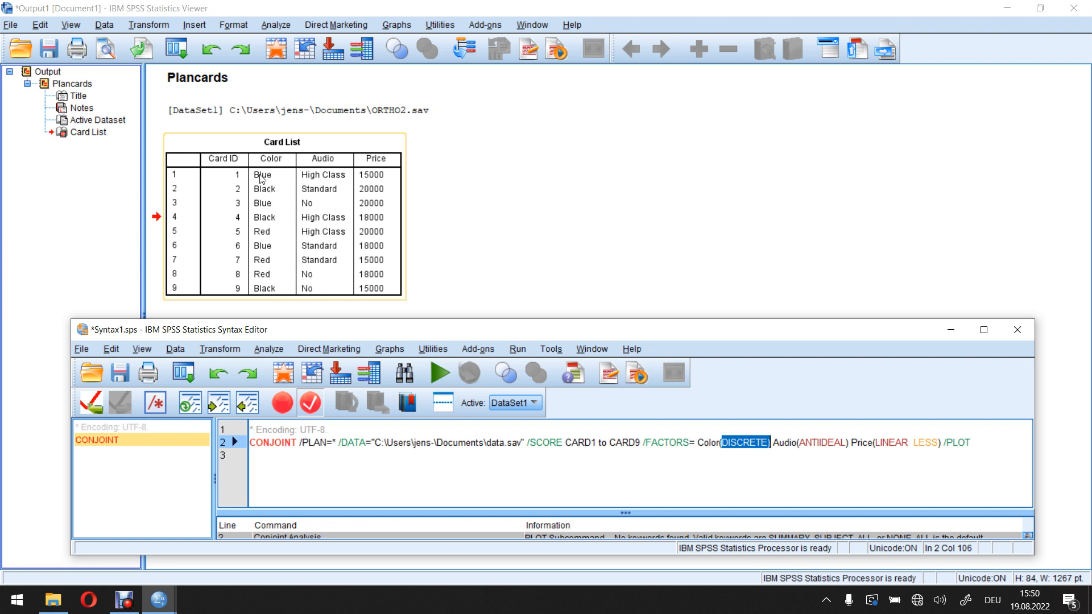
mouse_move(263, 209)
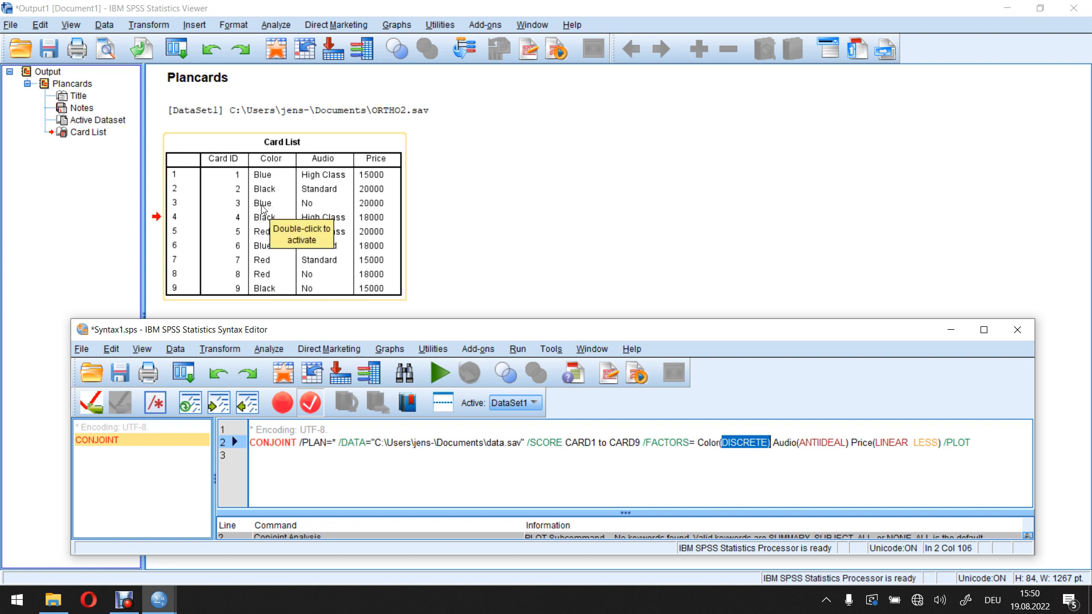
mouse_move(467, 224)
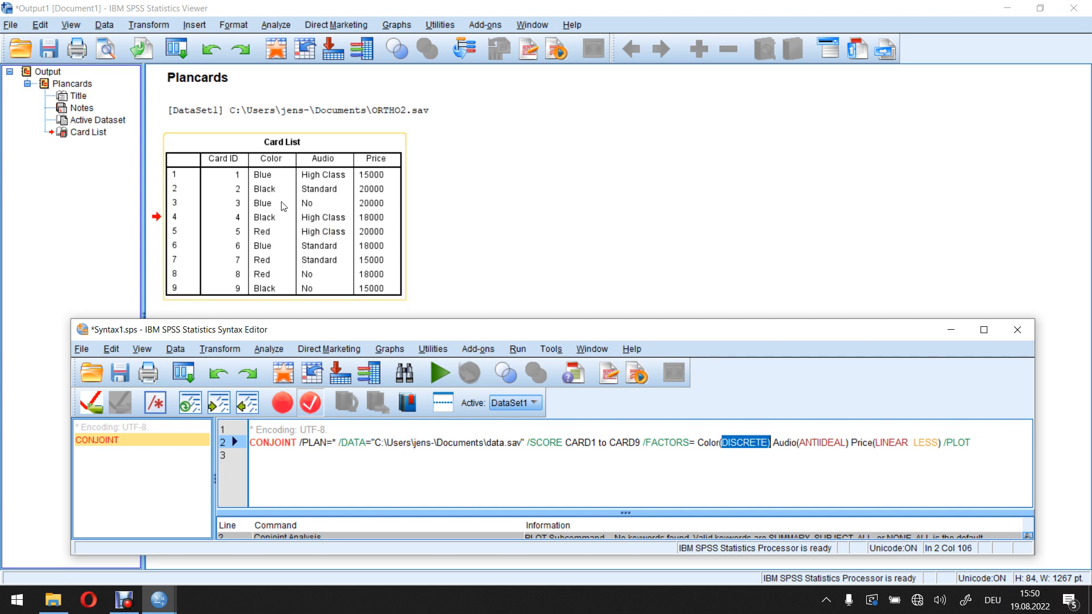
mouse_move(283, 205)
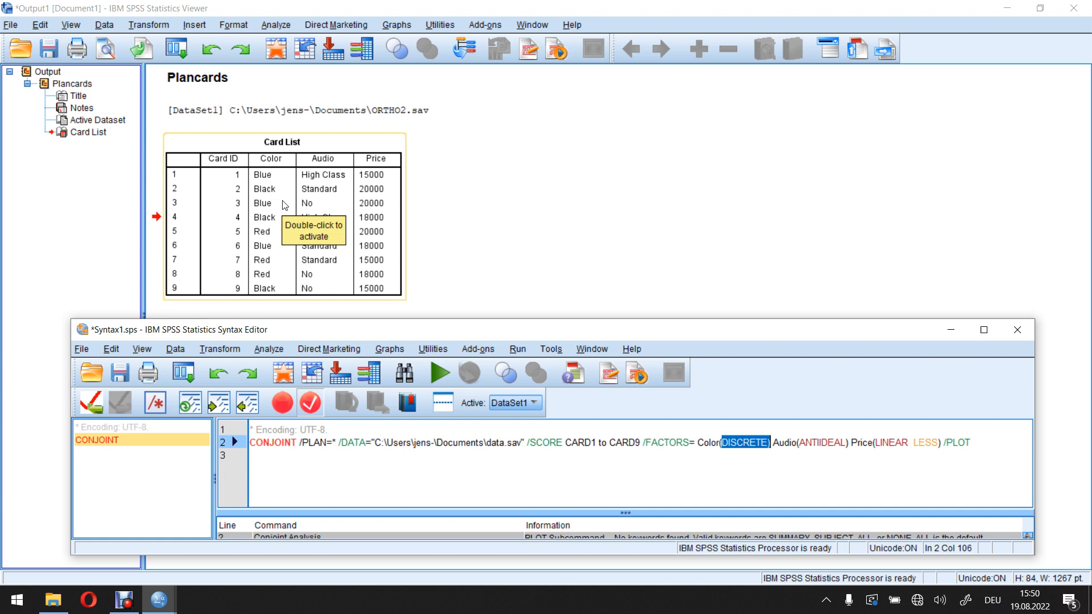
mouse_move(290, 187)
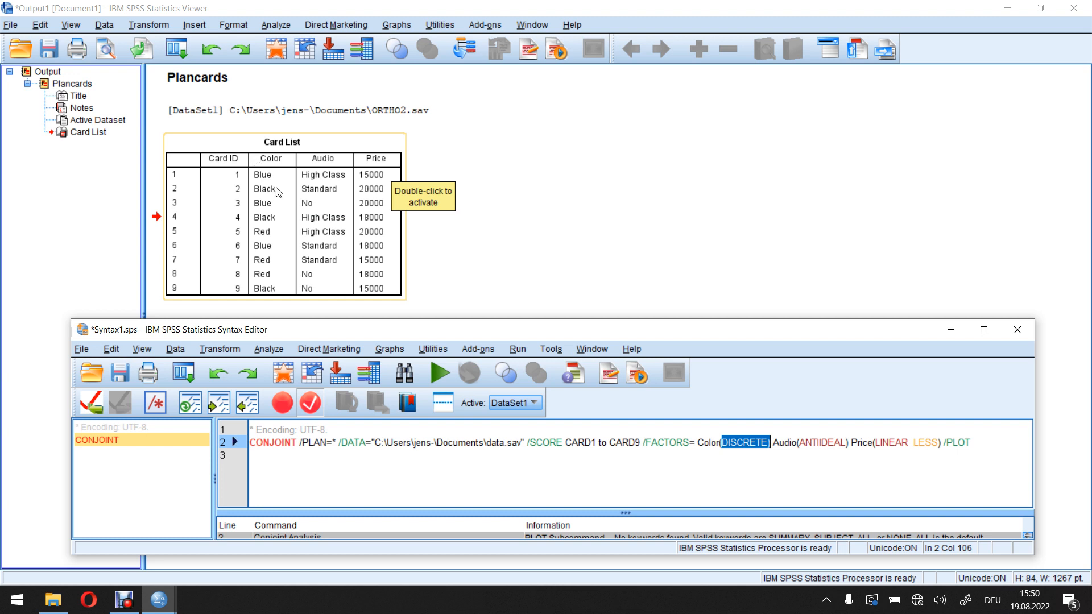
mouse_move(281, 188)
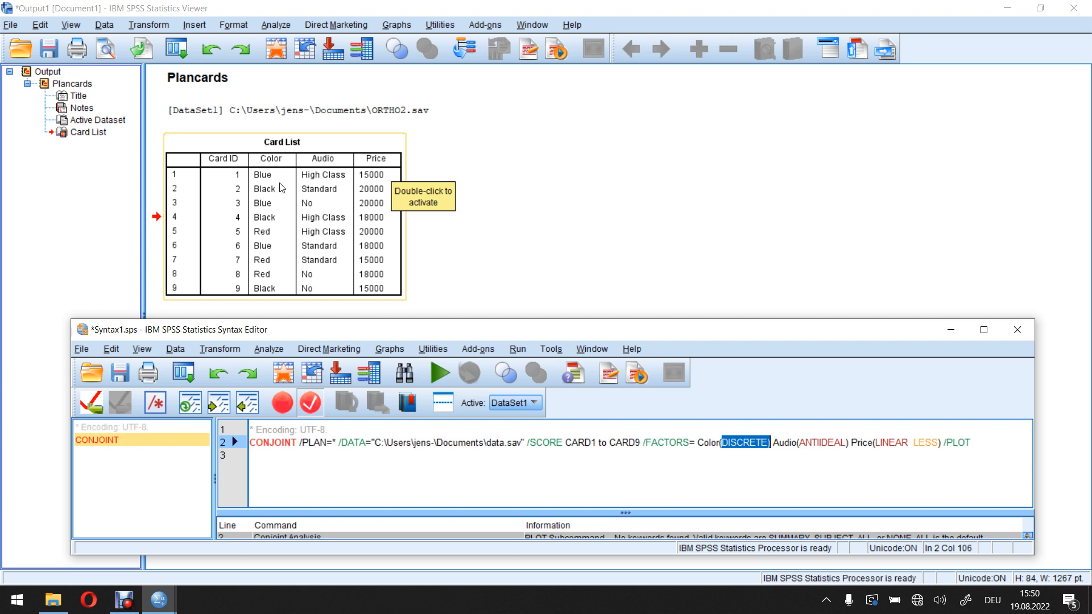
mouse_move(590, 281)
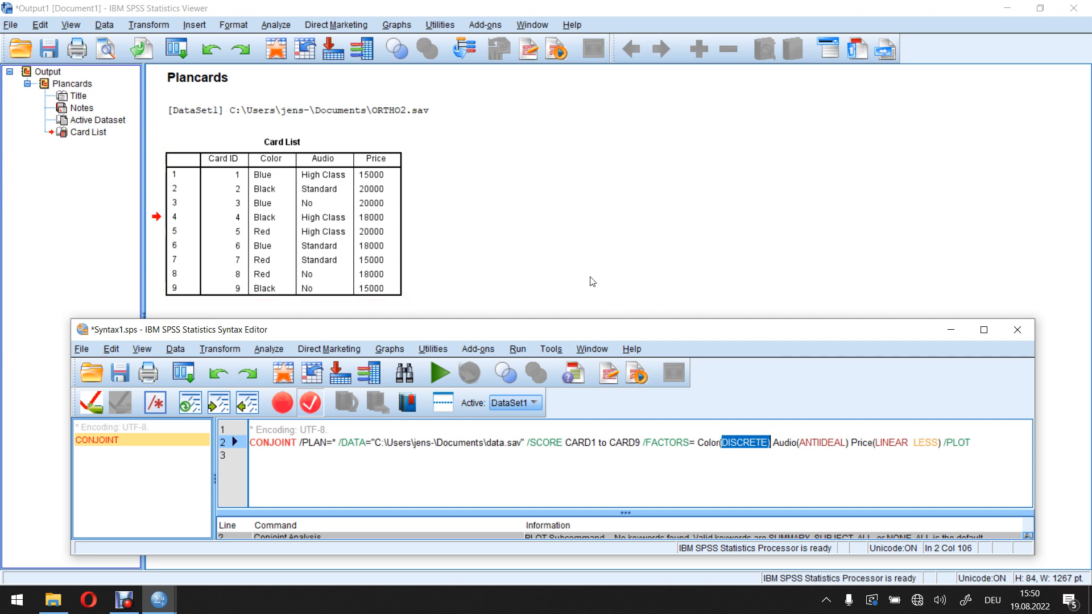
mouse_move(773, 346)
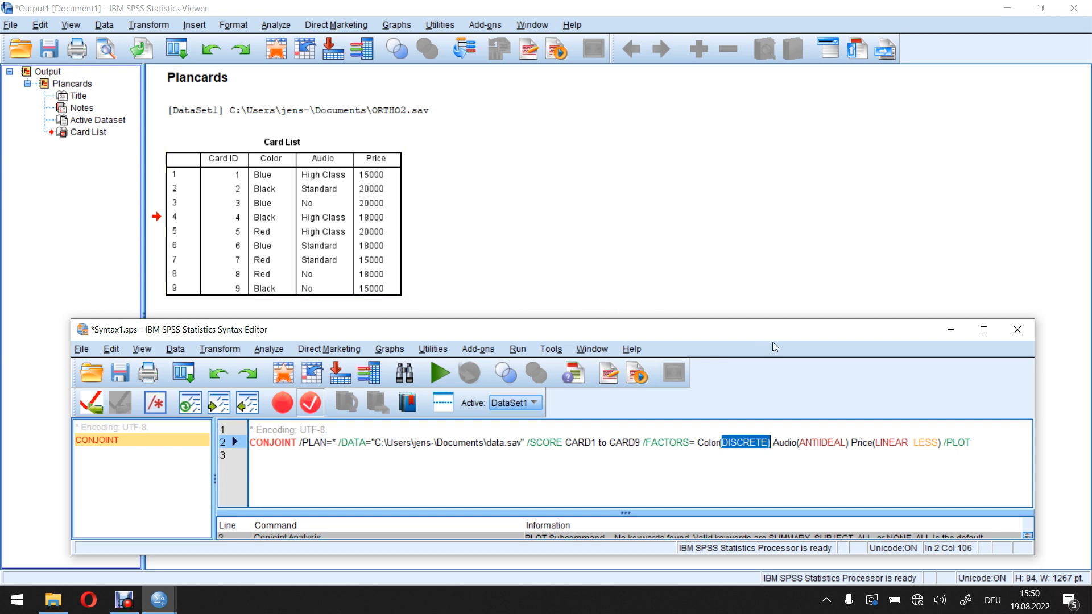
click(377, 165)
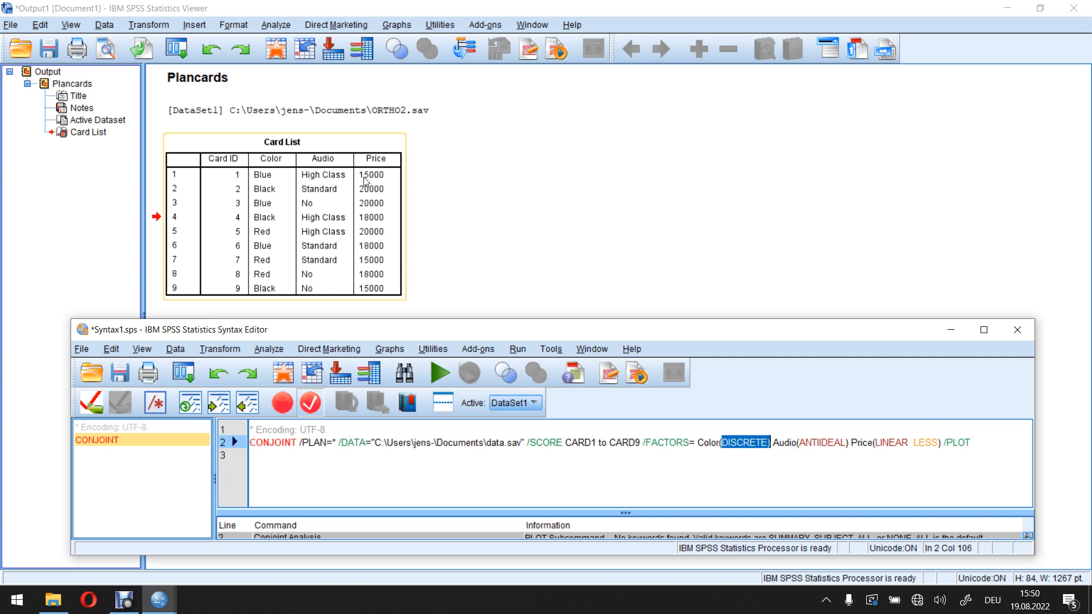
mouse_move(380, 237)
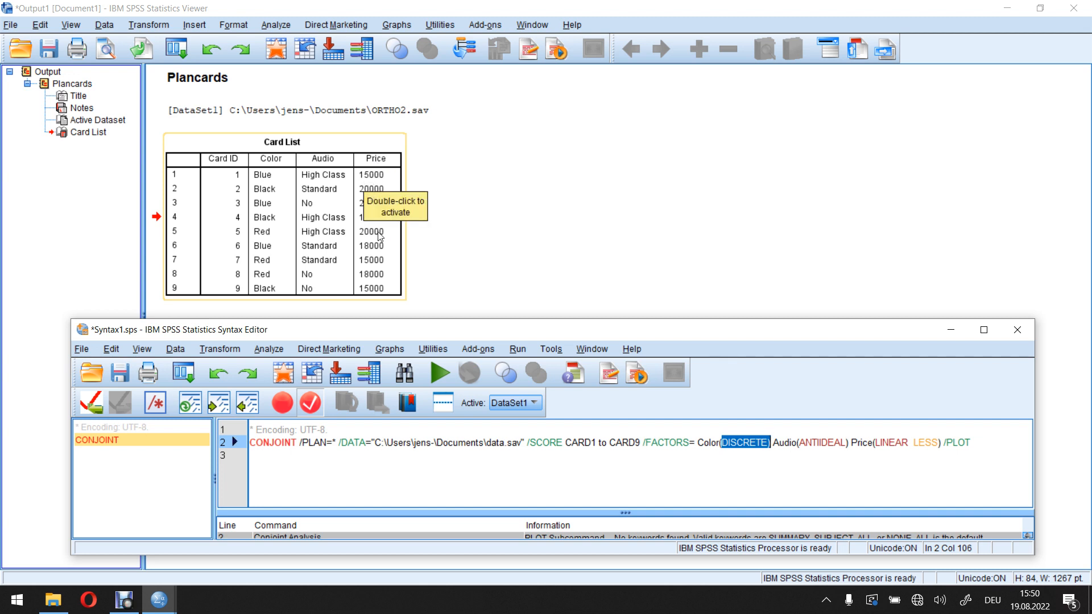
mouse_move(401, 245)
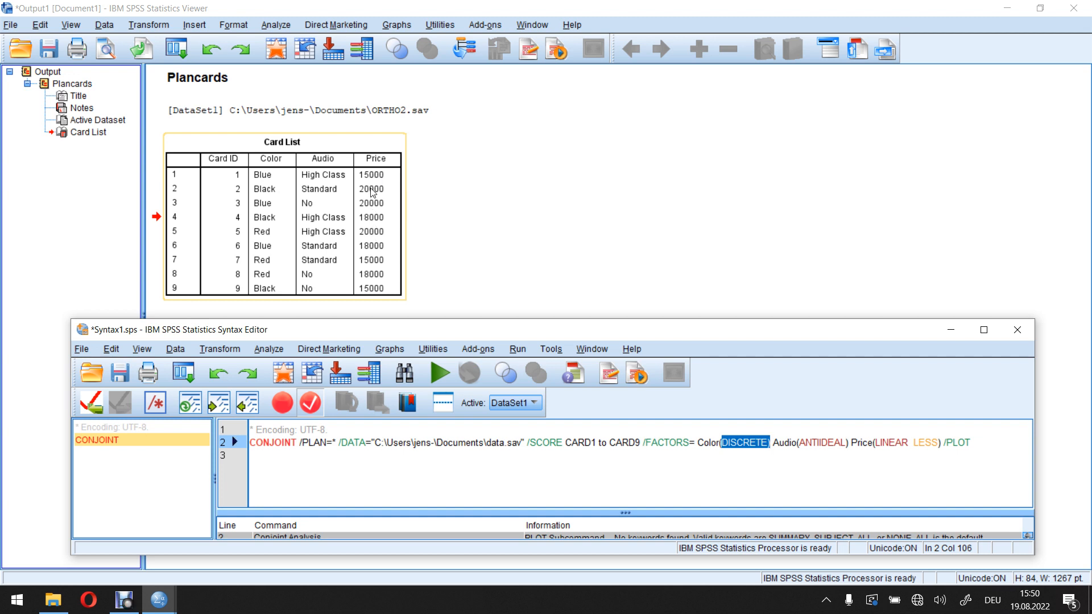
mouse_move(374, 189)
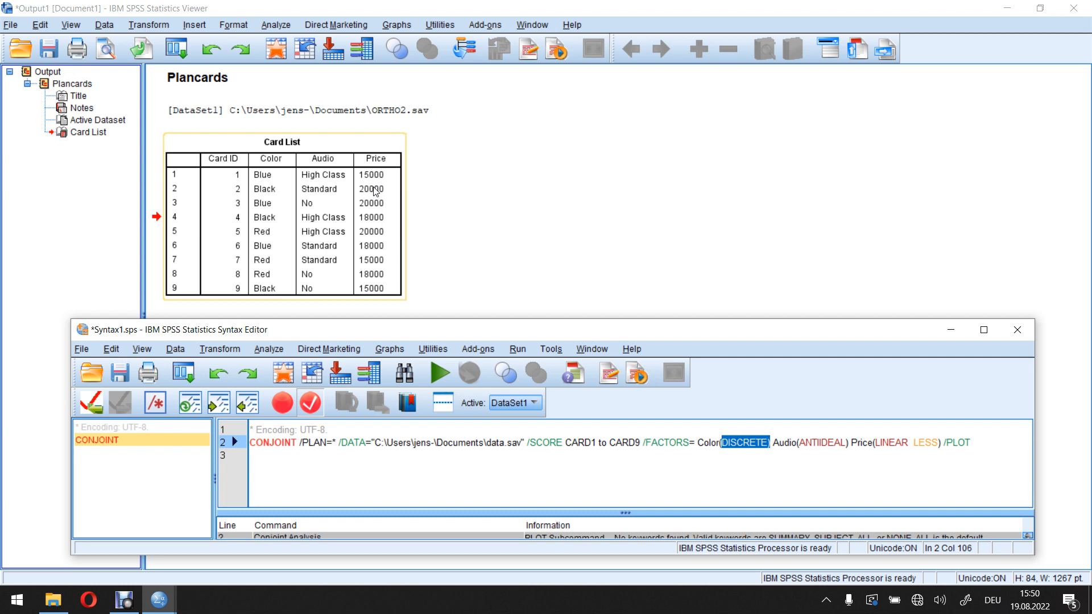
mouse_move(340, 184)
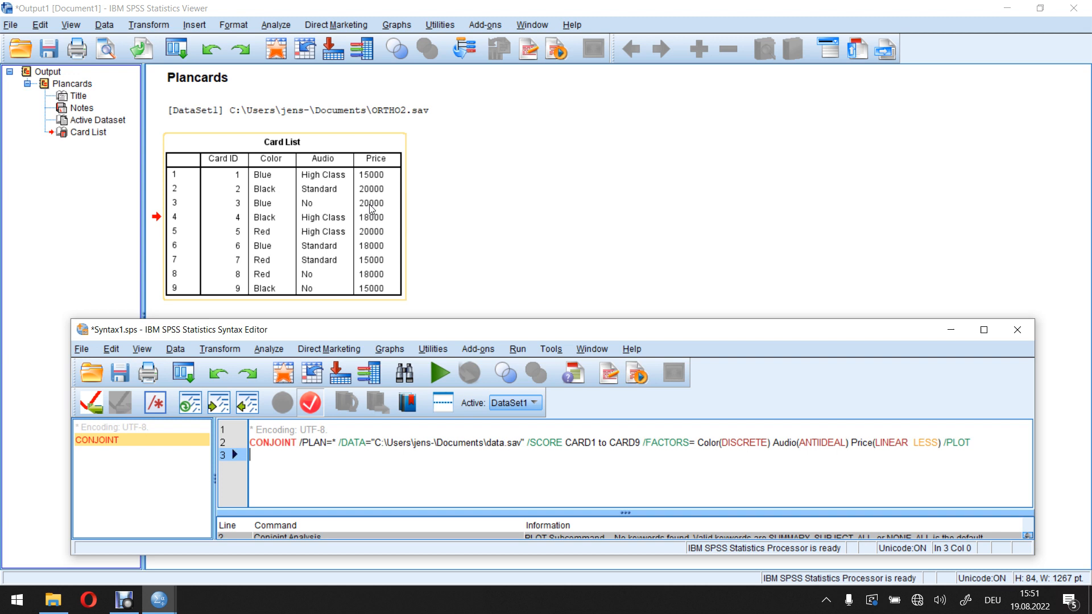
mouse_move(373, 207)
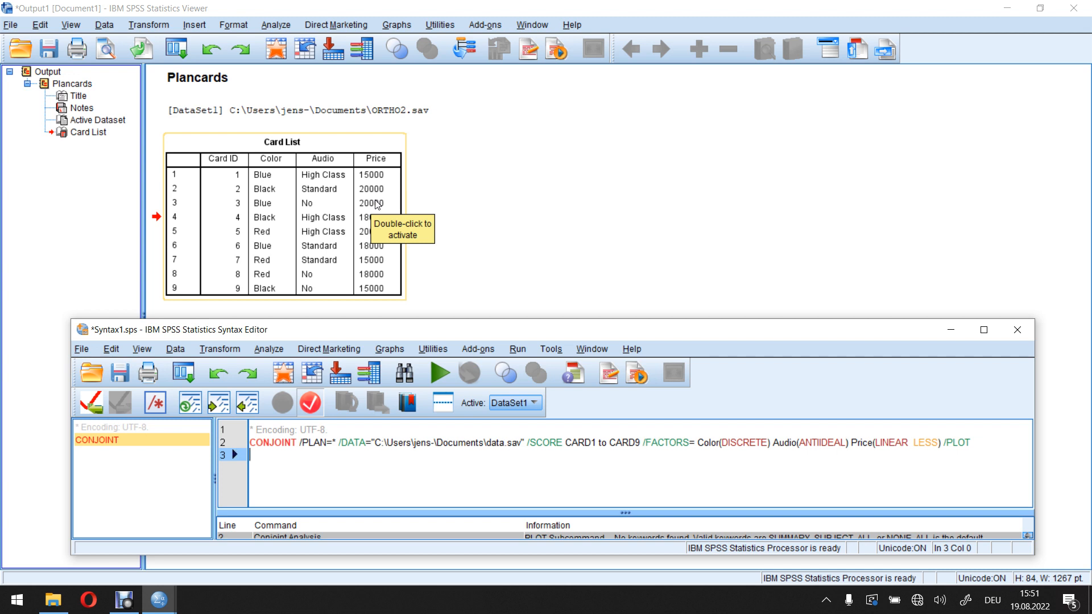
mouse_move(378, 218)
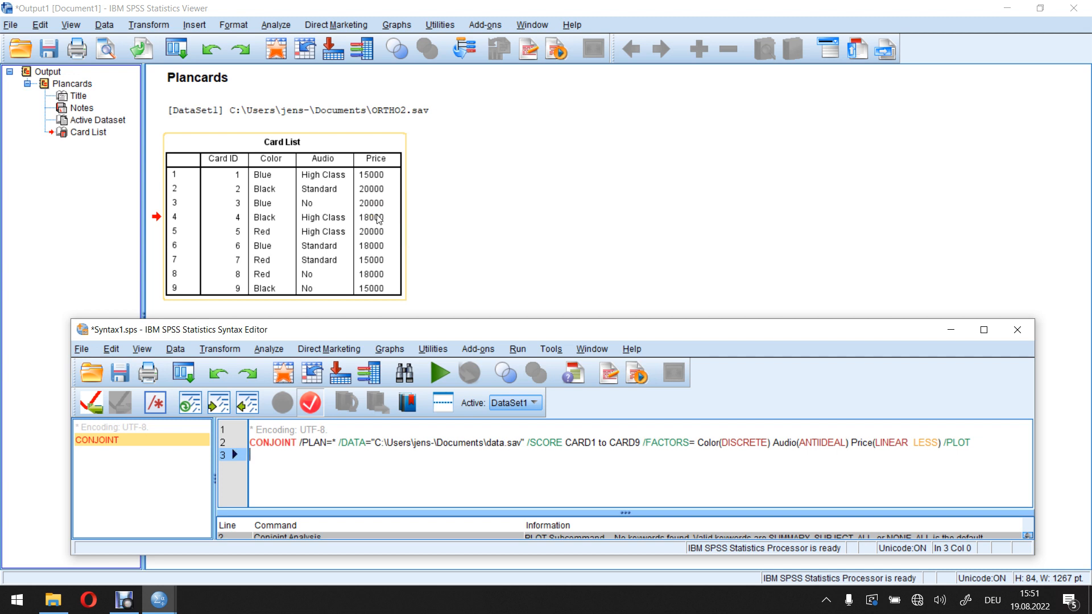
mouse_move(380, 214)
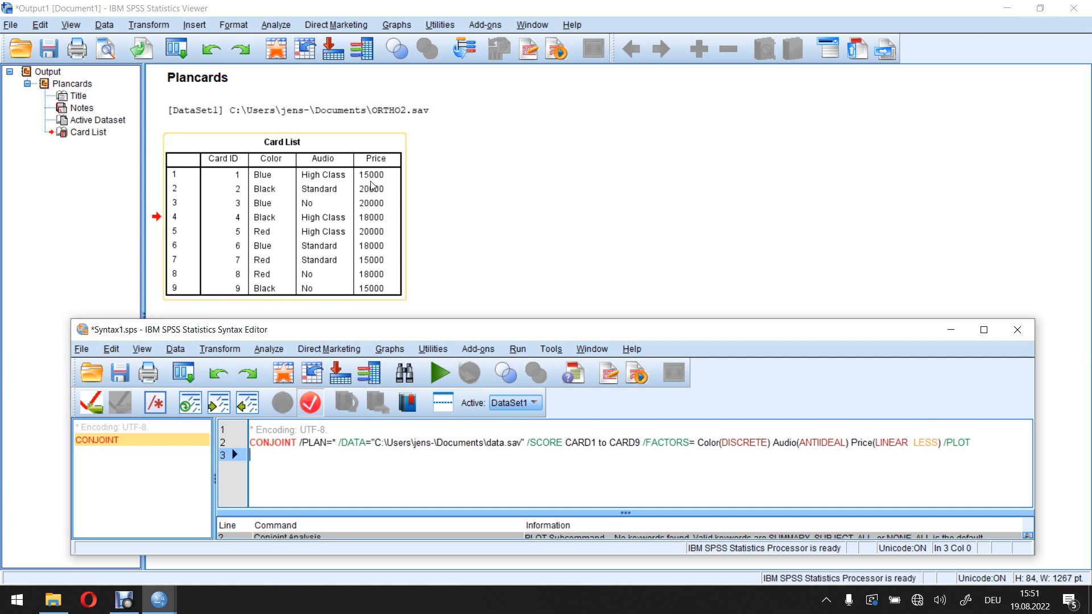
mouse_move(380, 197)
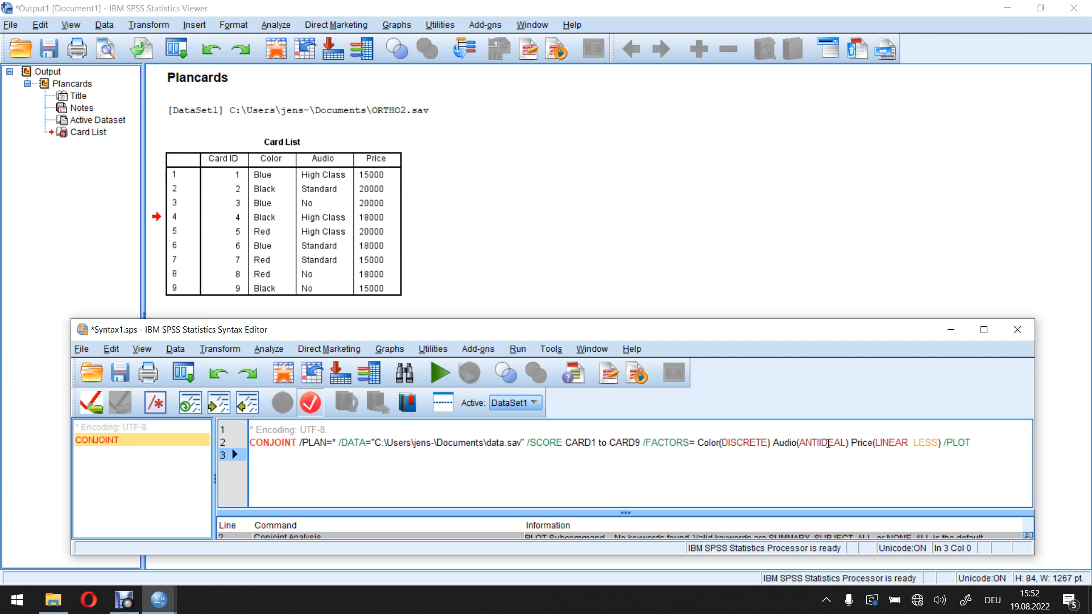
mouse_move(826, 432)
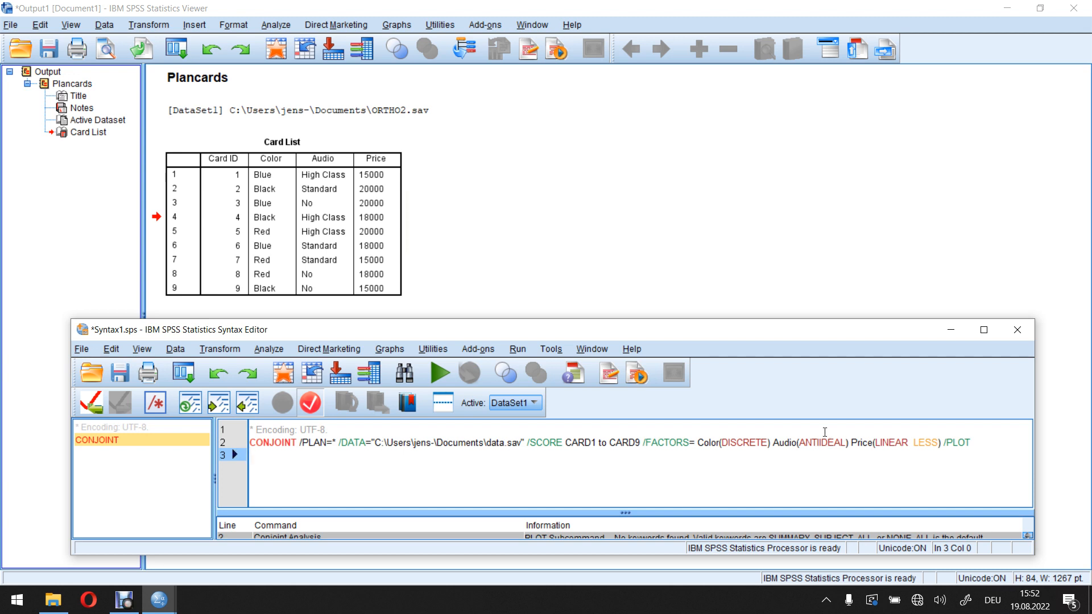
mouse_move(824, 432)
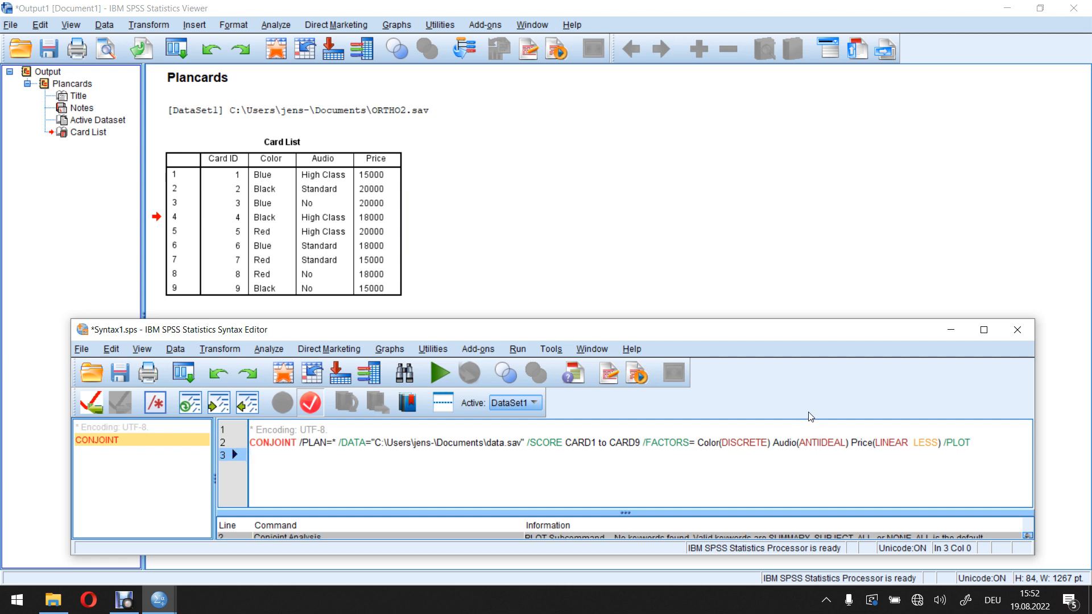
mouse_move(463, 240)
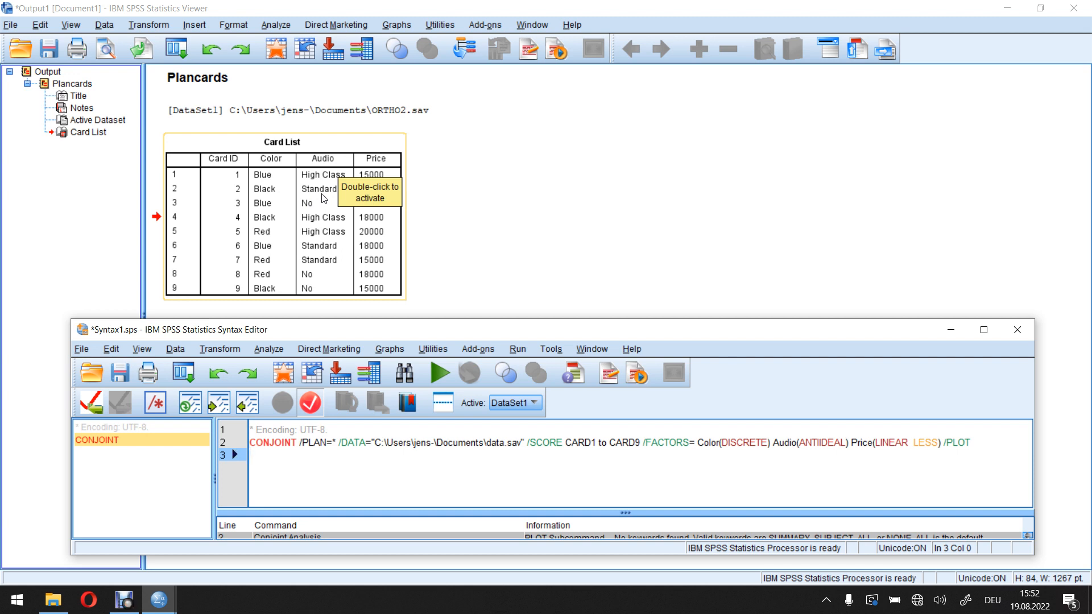
mouse_move(324, 190)
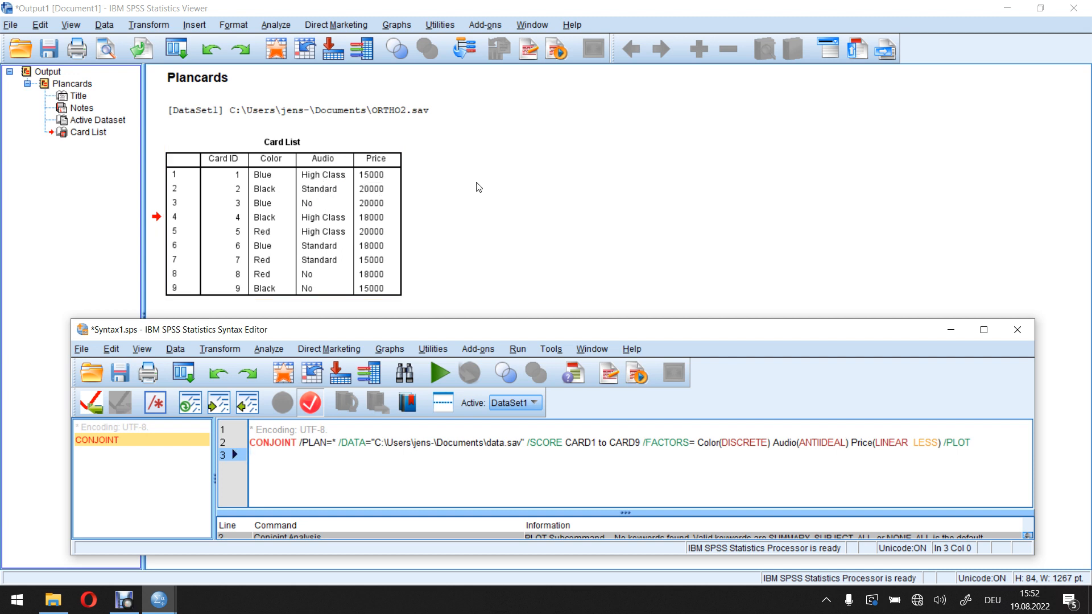
click(337, 190)
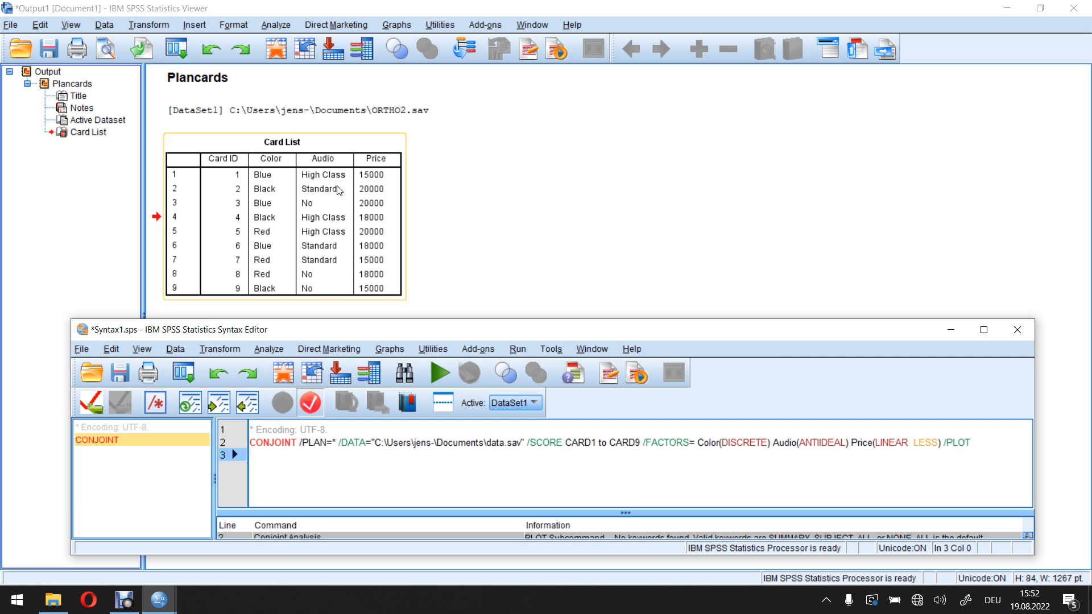
mouse_move(333, 194)
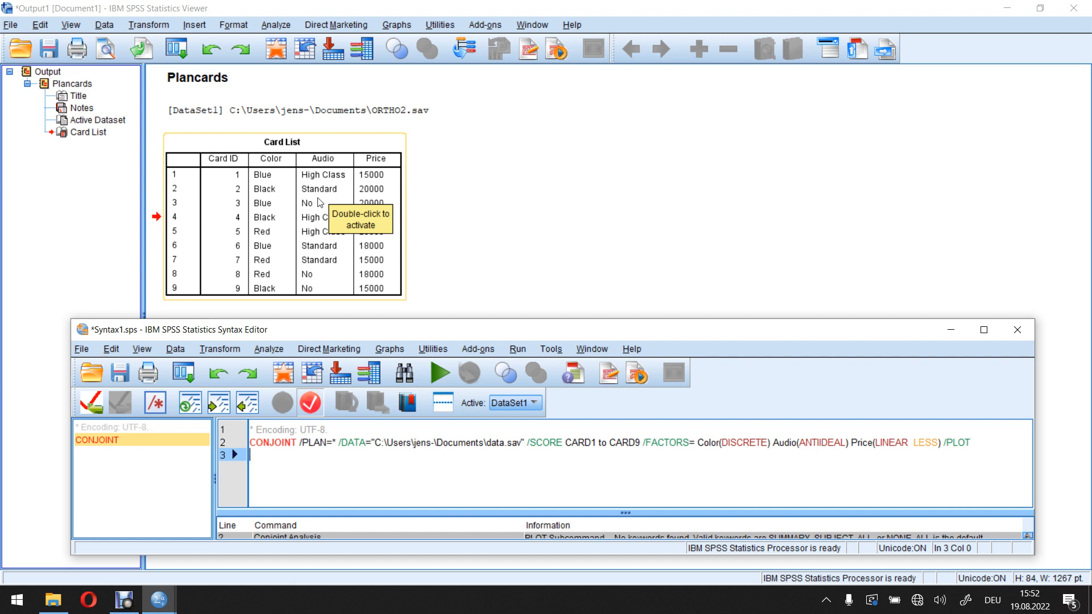
mouse_move(325, 197)
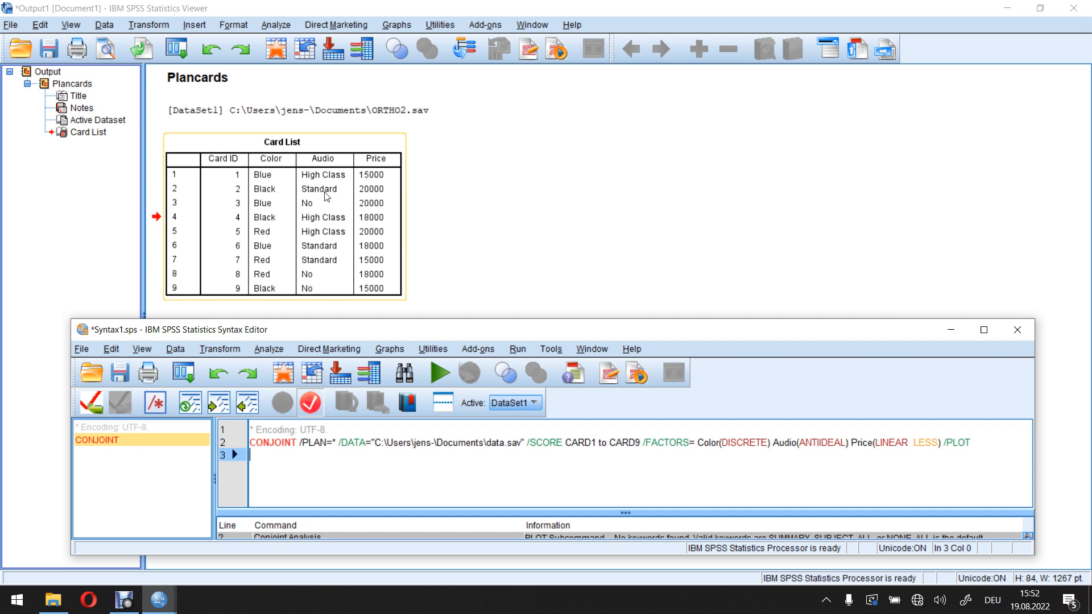
mouse_move(331, 205)
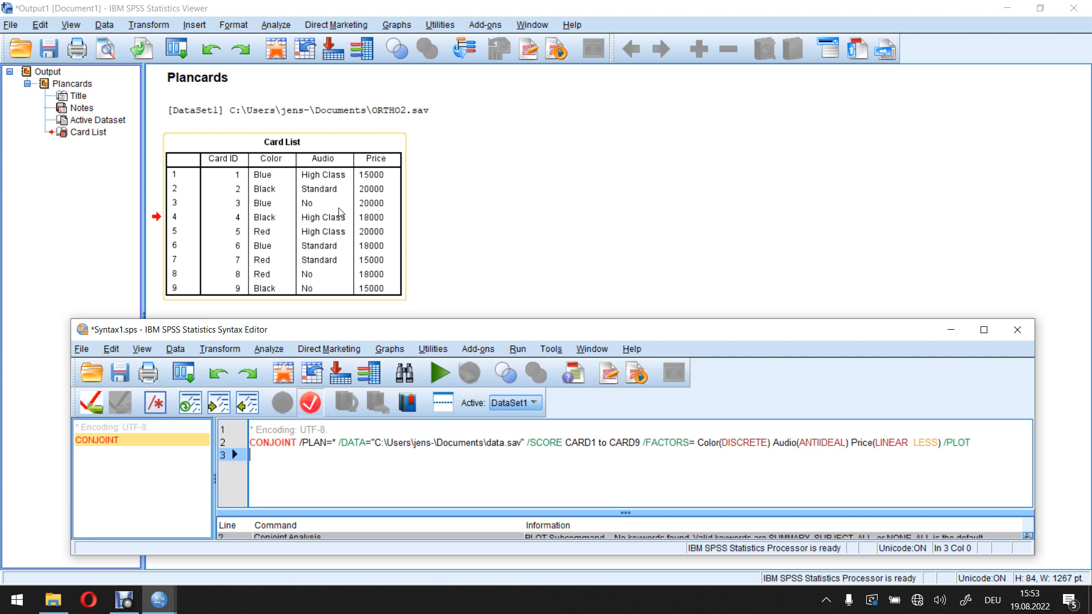
mouse_move(321, 206)
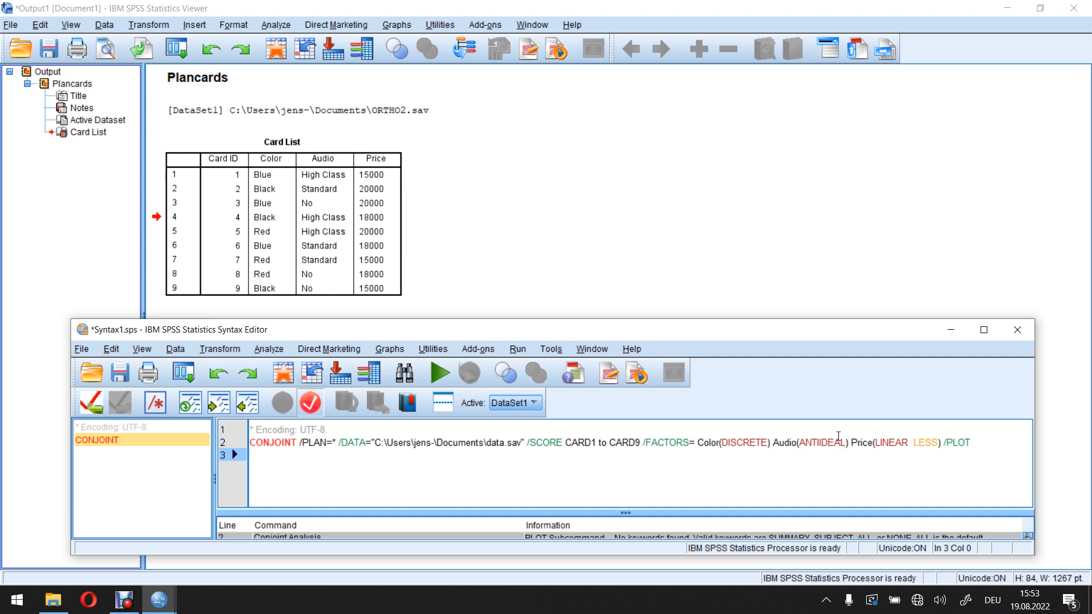
mouse_move(826, 374)
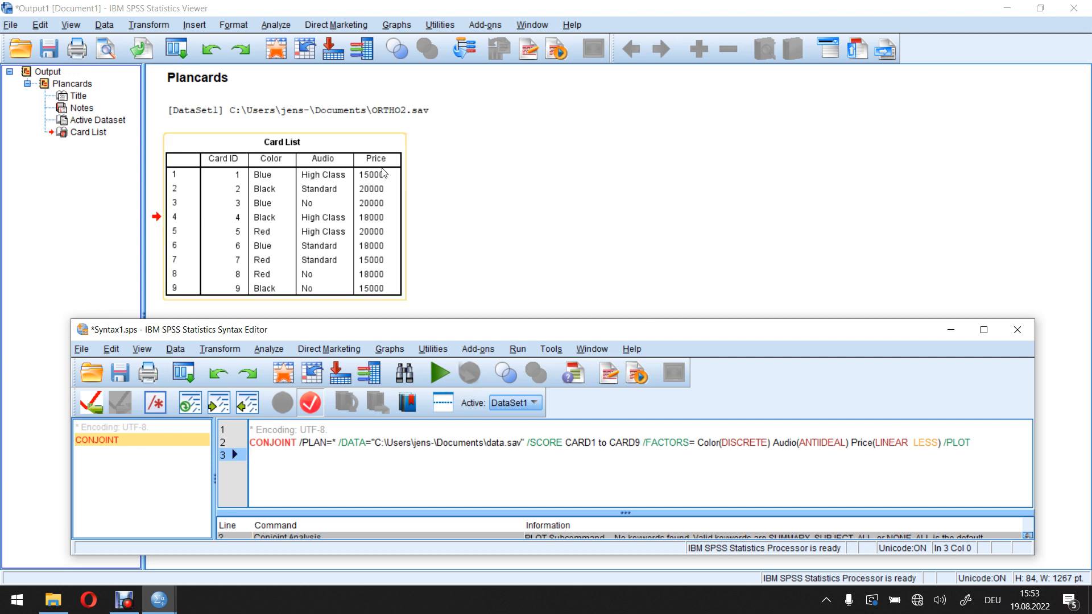
mouse_move(391, 167)
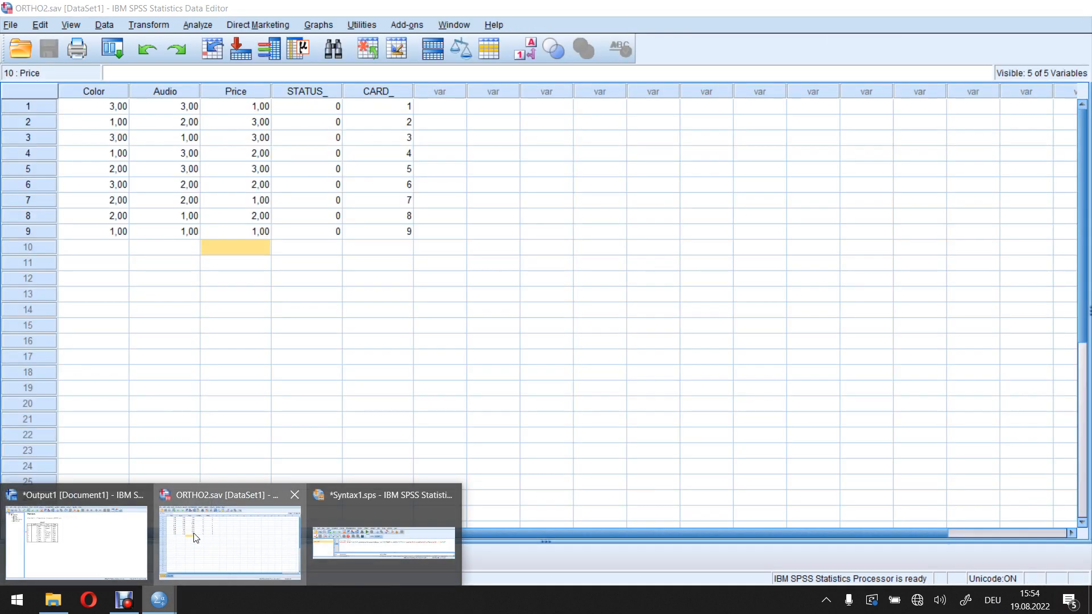
Step: In ORTHO2.sav Data View, replace the first cards' Price codes with actual prices 15 and 20
click(229, 539)
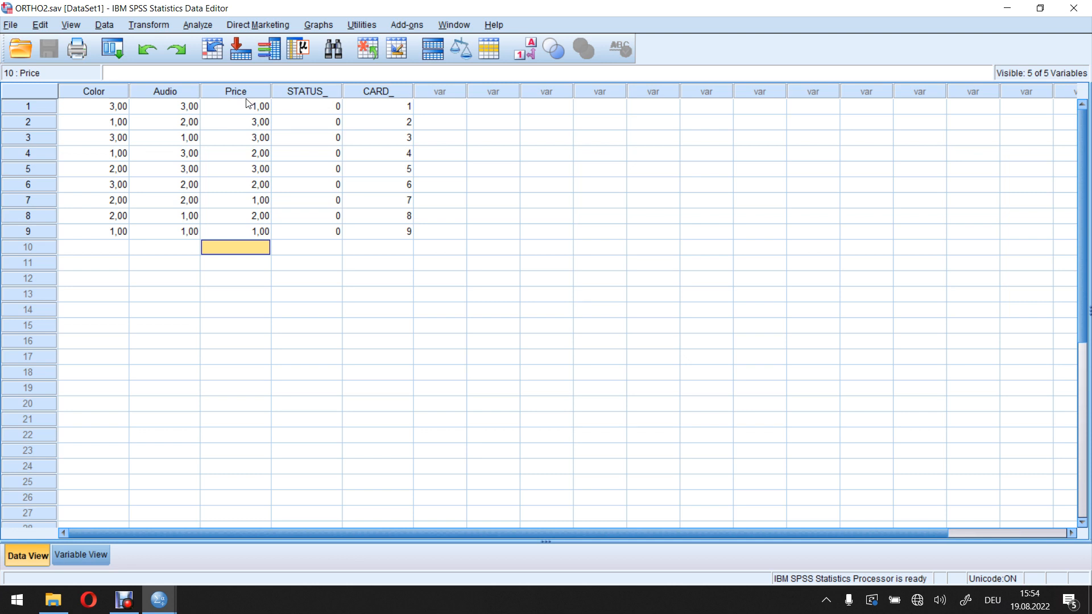
mouse_move(262, 136)
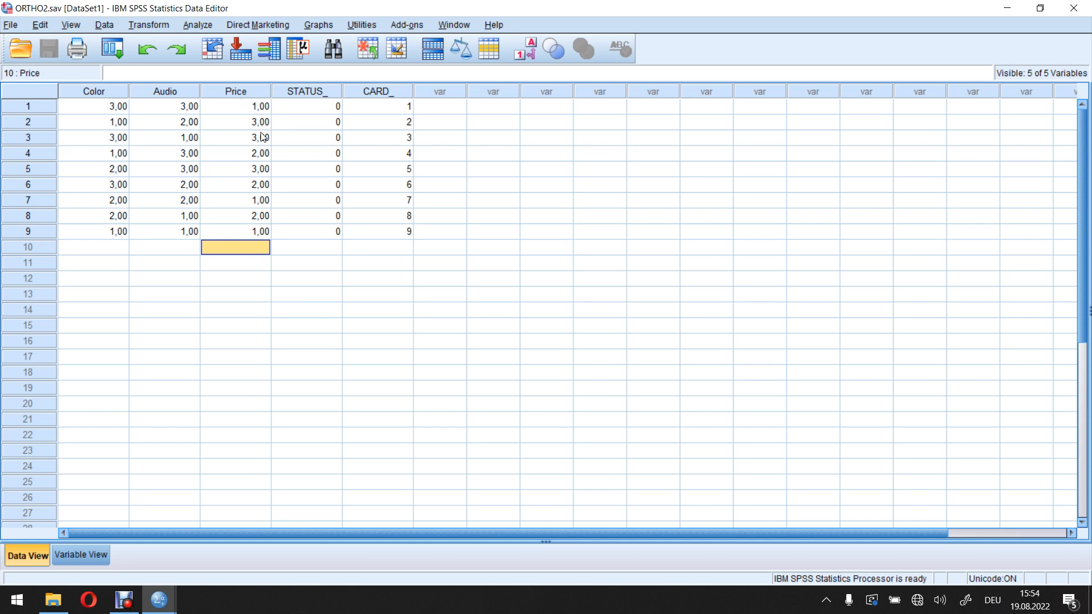
mouse_move(258, 111)
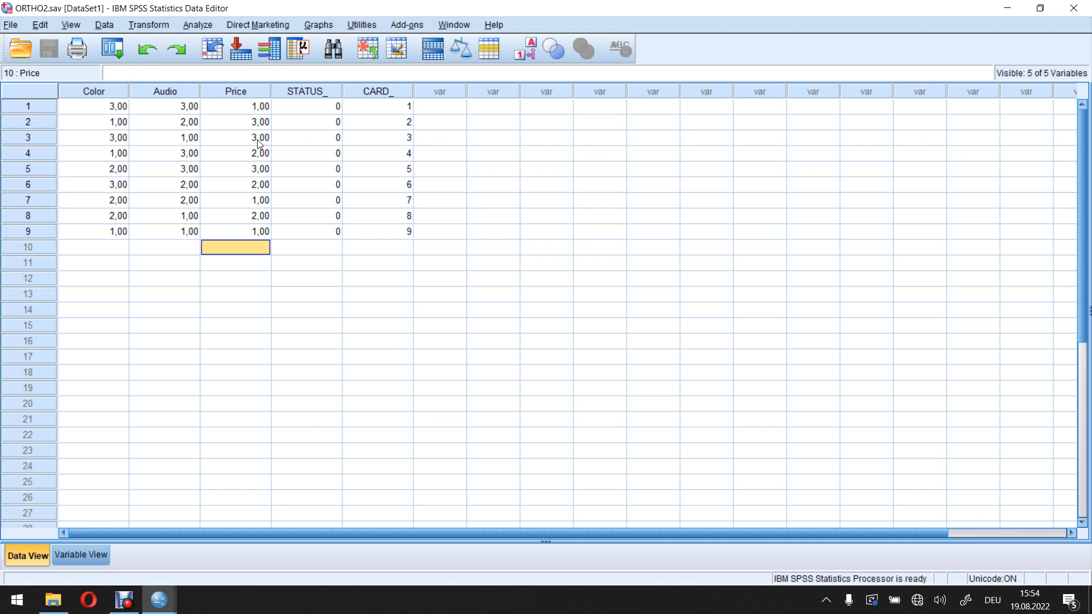
mouse_move(258, 130)
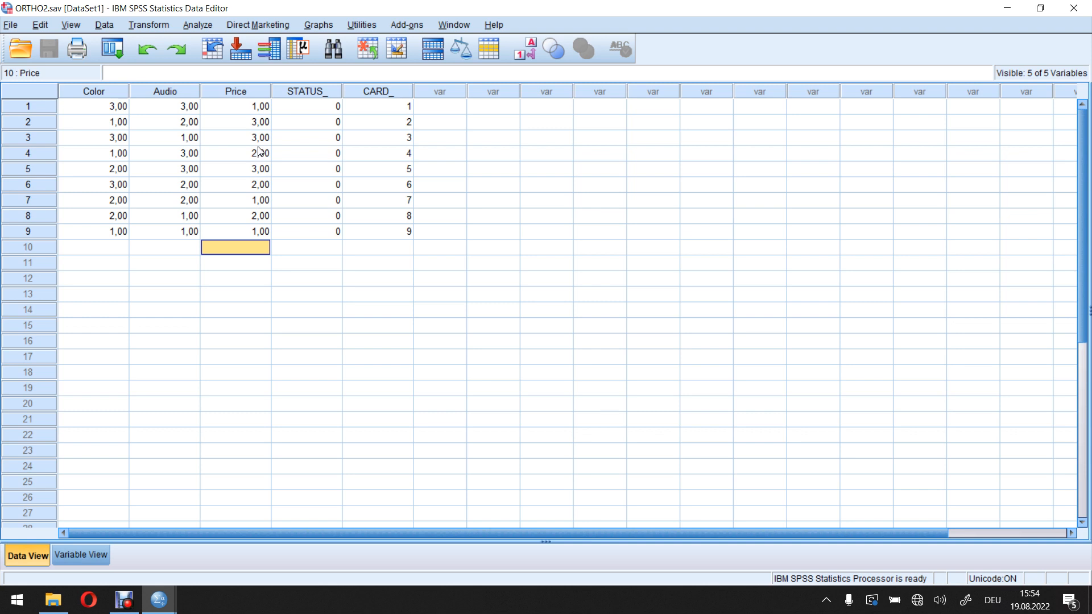
mouse_move(258, 144)
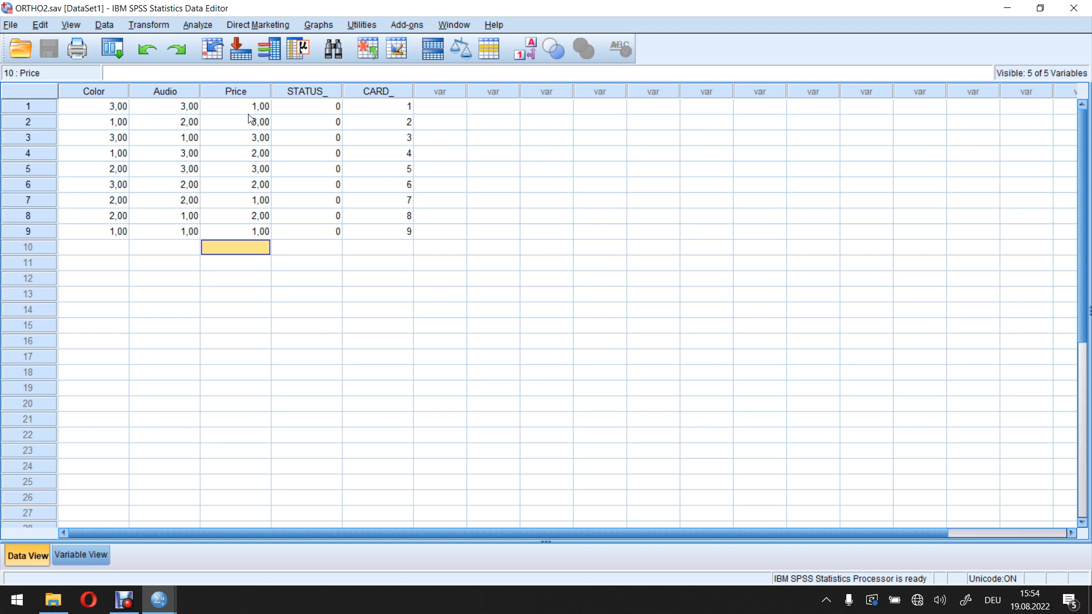
click(235, 106)
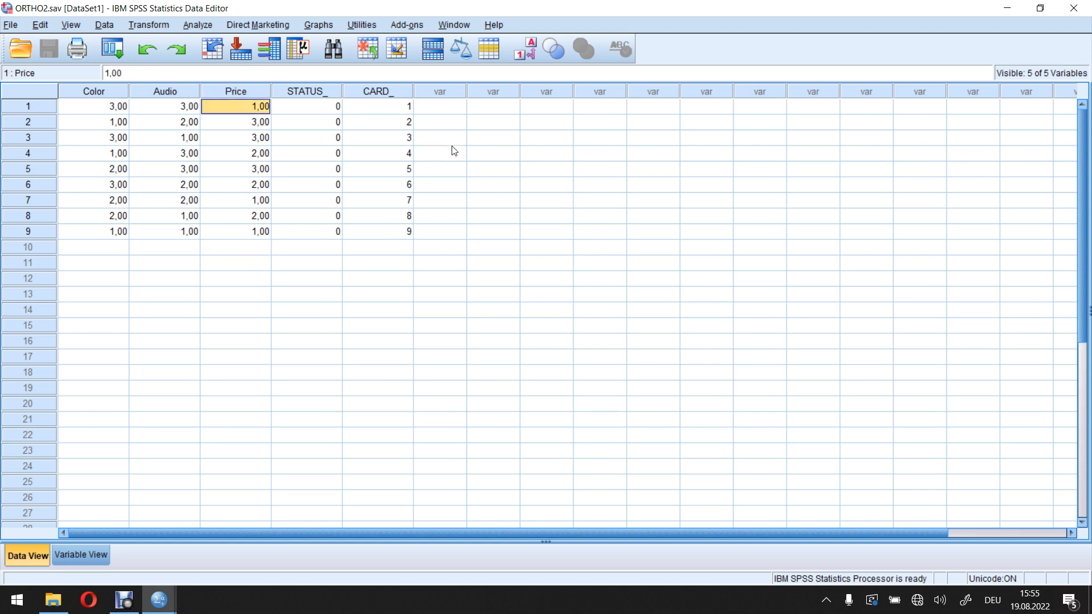
text(1500)
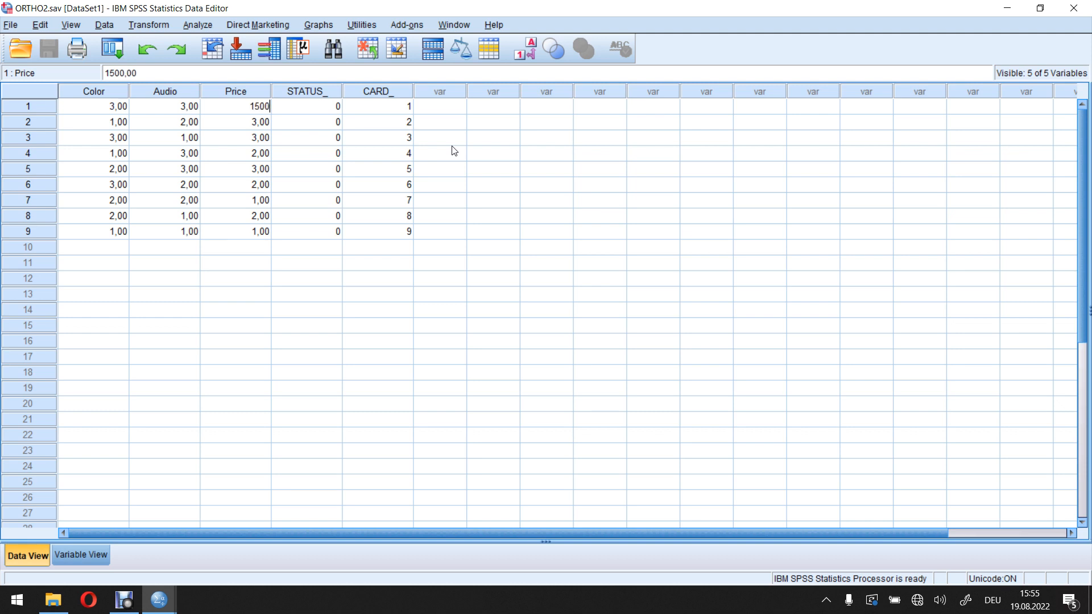
text(20000)
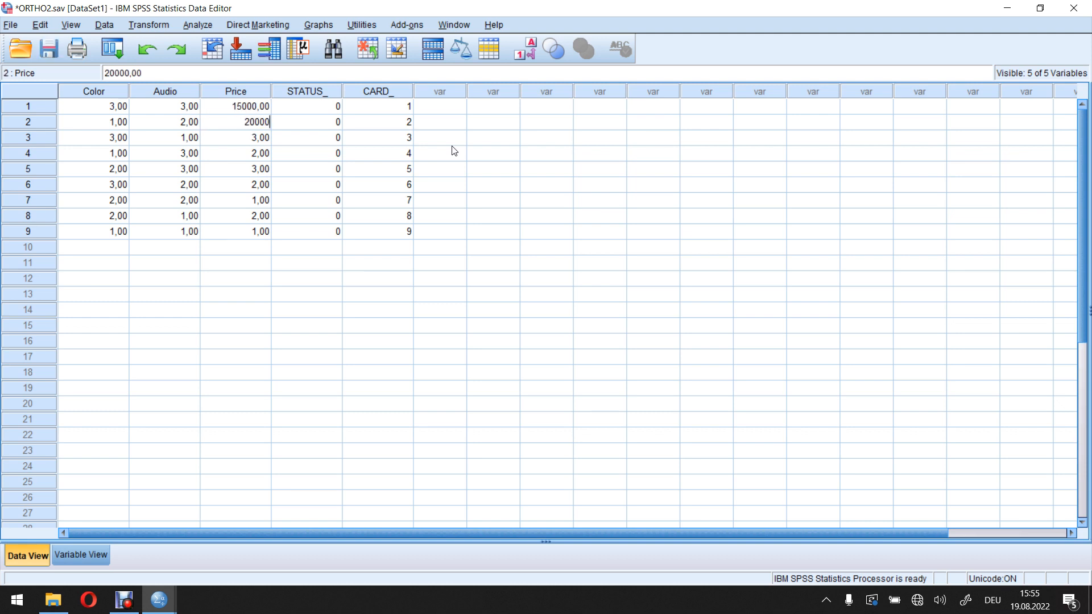
click(234, 138)
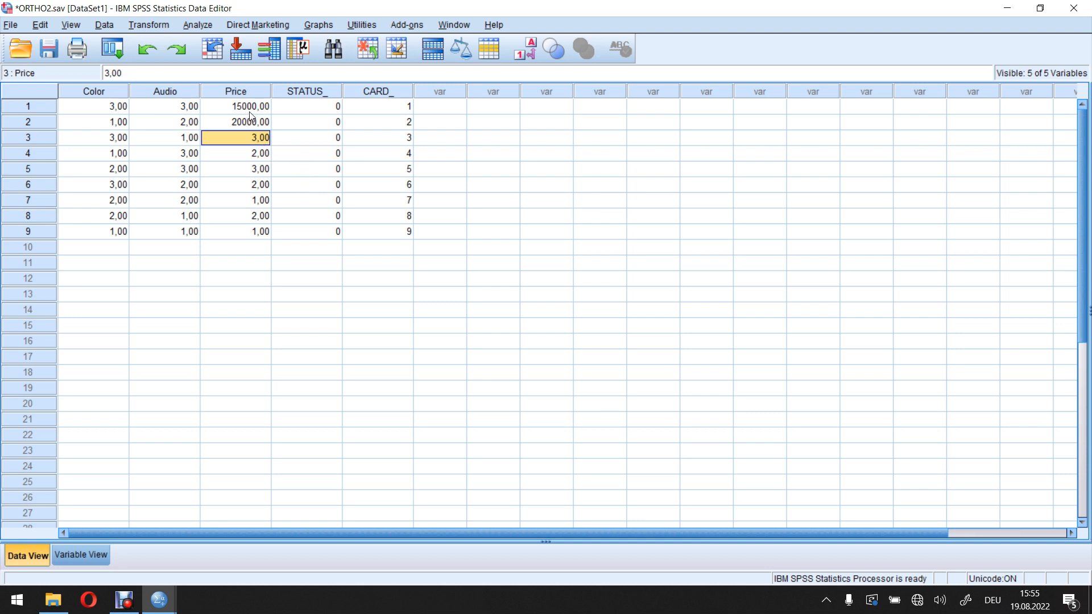
mouse_move(240, 110)
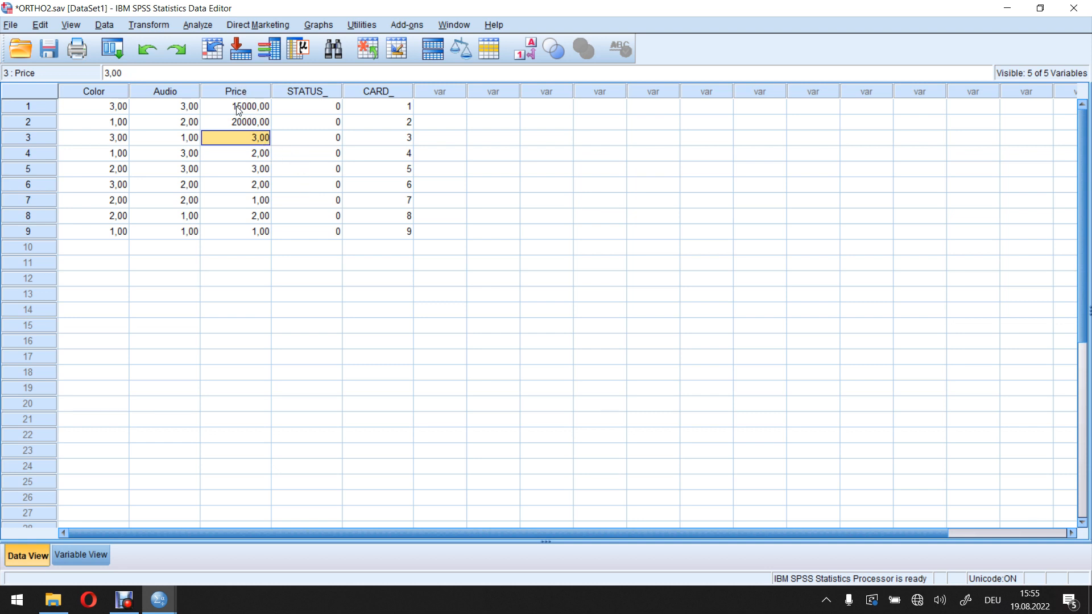
mouse_move(252, 112)
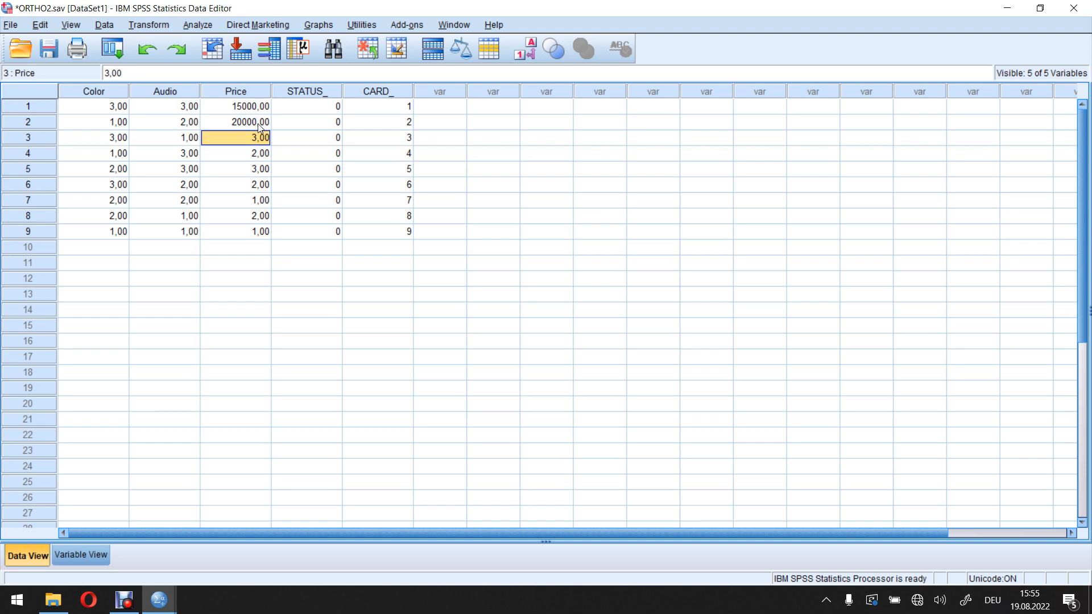
click(236, 106)
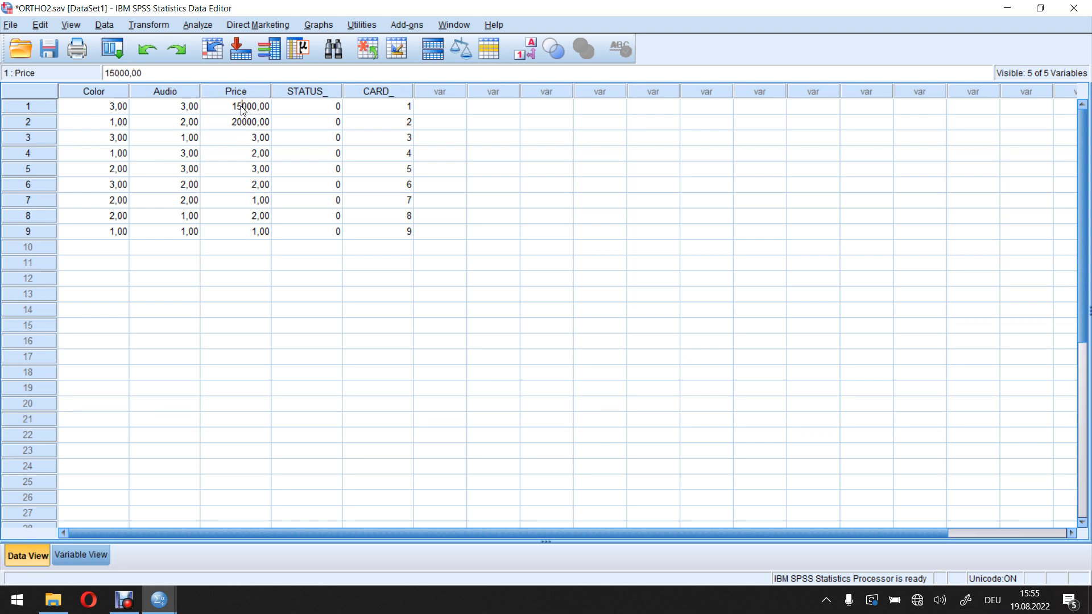
double_click(249, 106)
text(15)
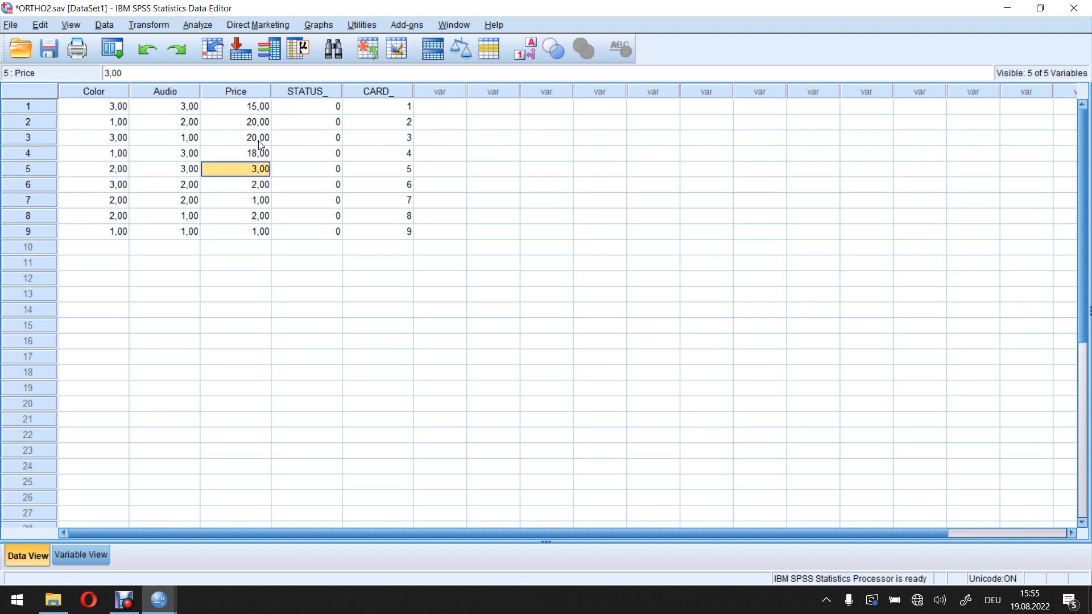
mouse_move(262, 132)
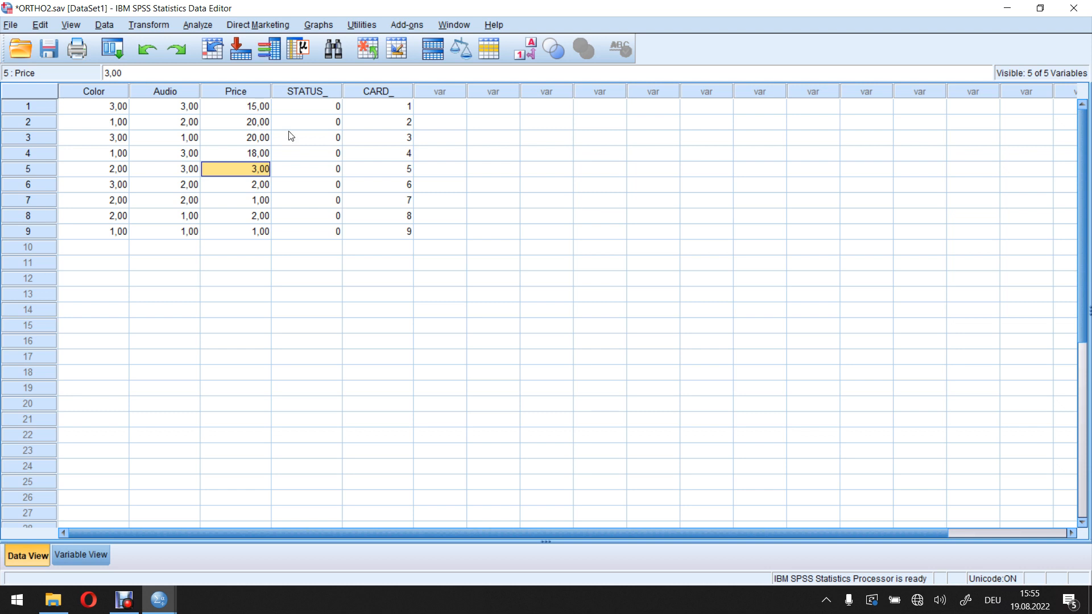
mouse_move(292, 137)
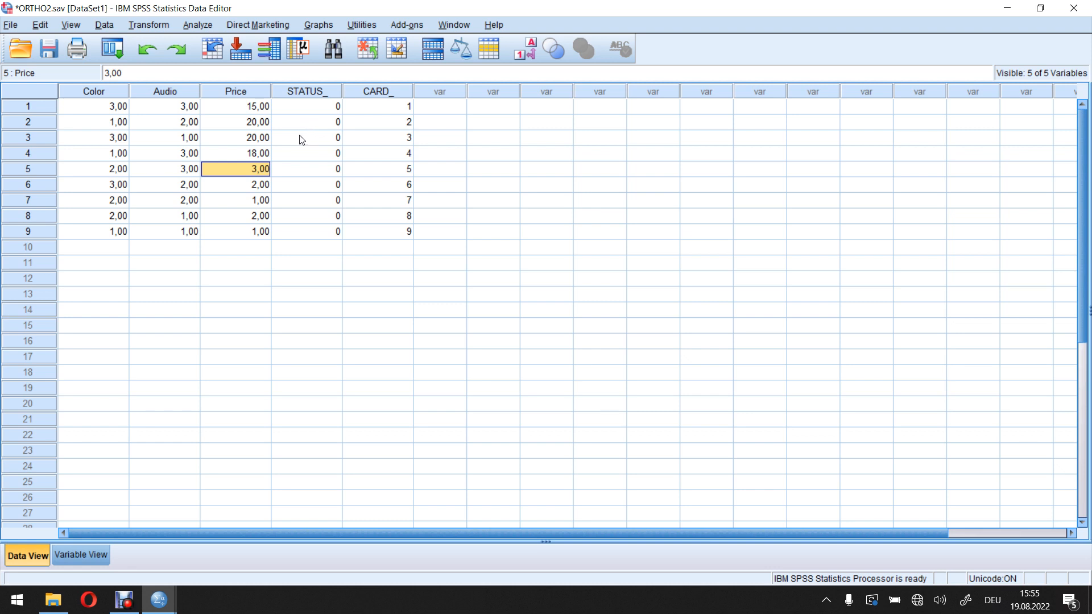
mouse_move(304, 120)
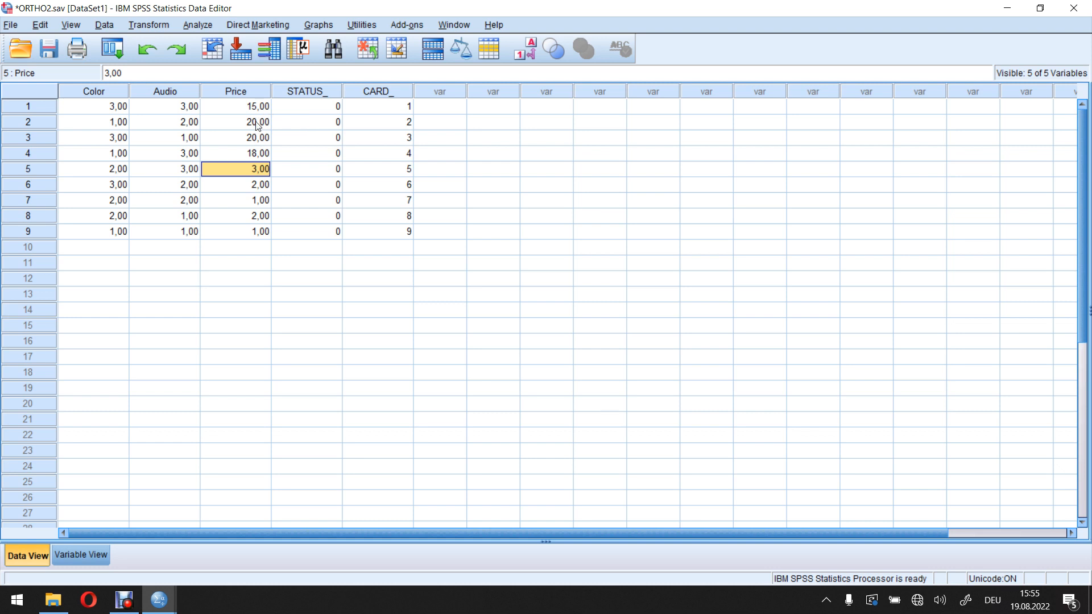
mouse_move(250, 114)
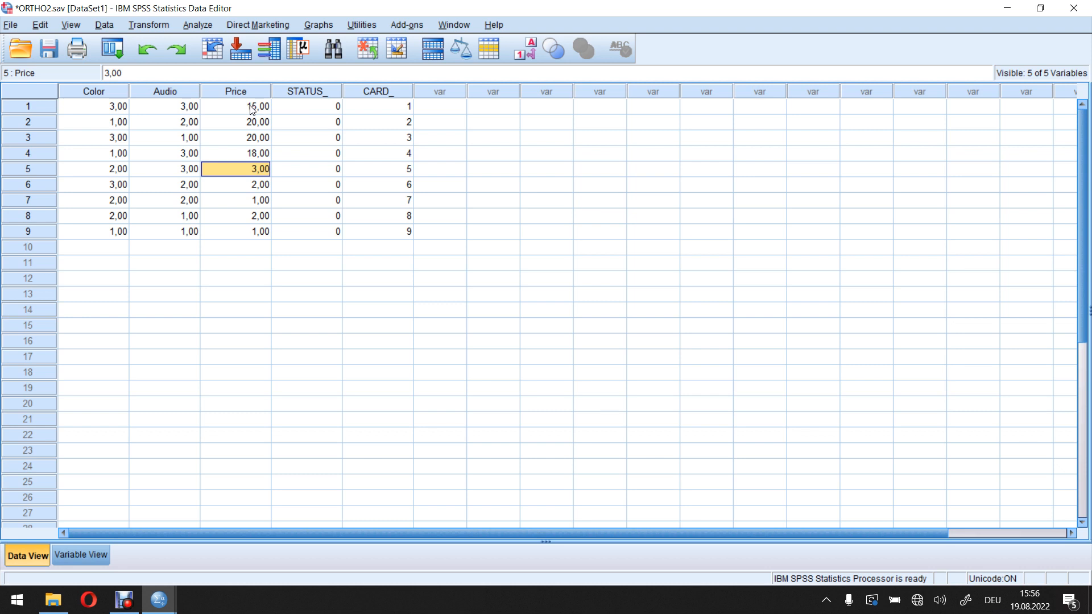
mouse_move(232, 114)
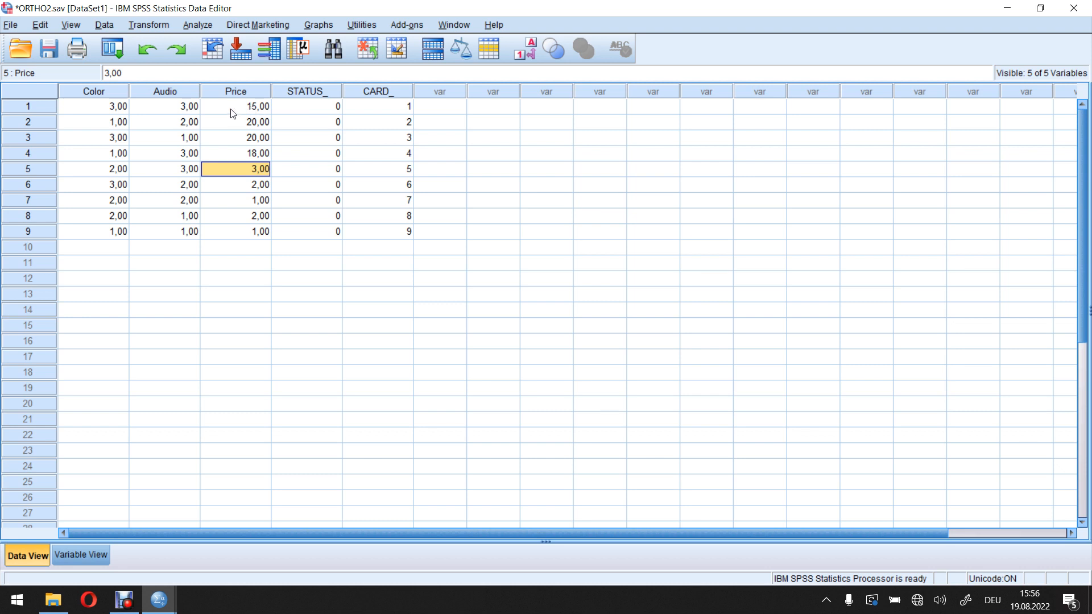
mouse_move(256, 111)
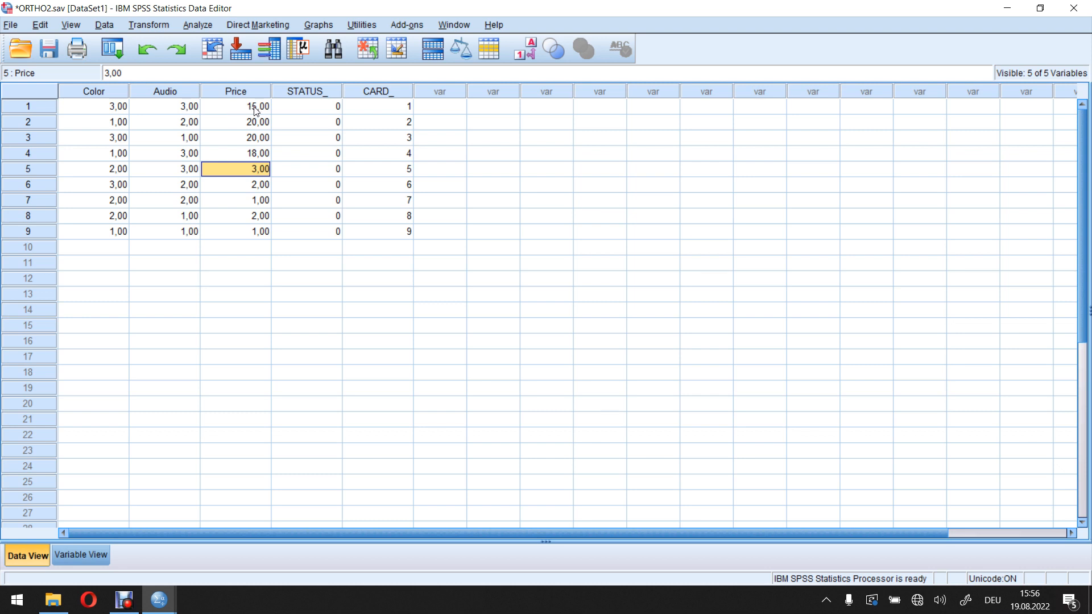
mouse_move(277, 113)
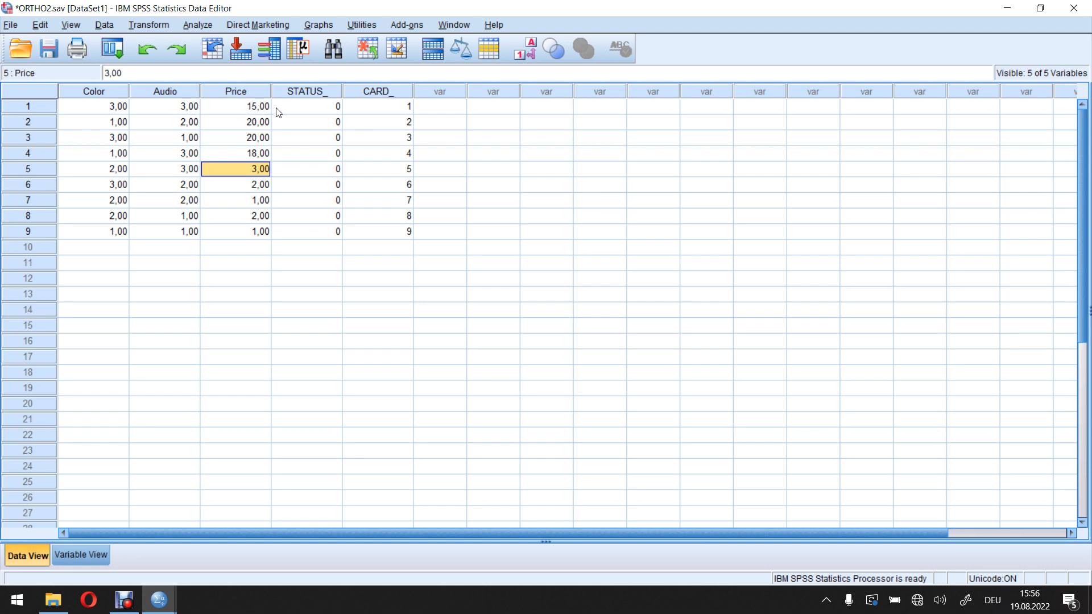
mouse_move(249, 155)
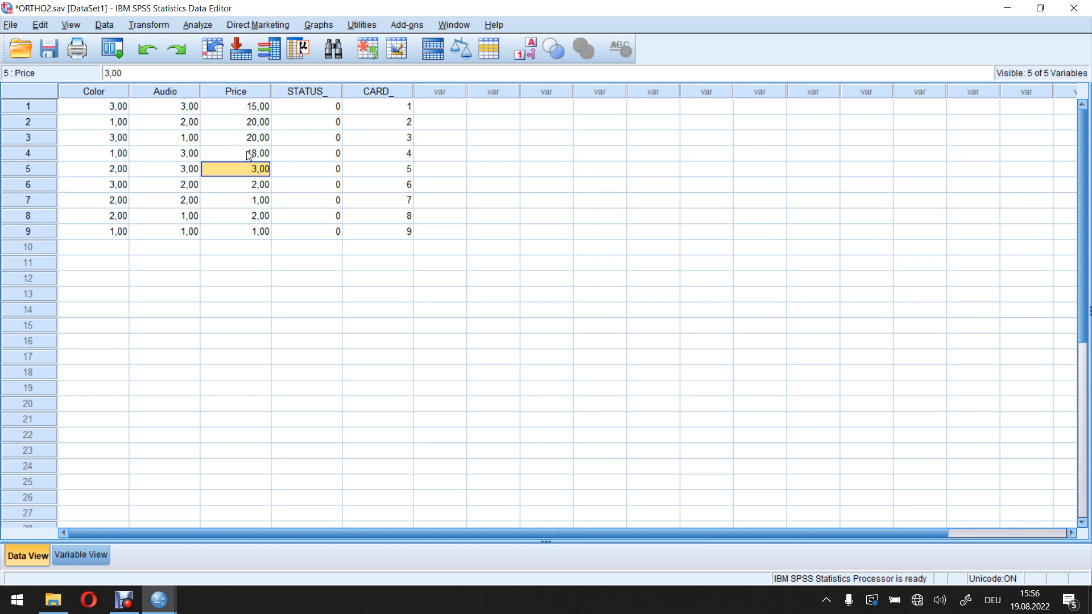
Step: Recode the Price cells to base-centered values: 15 to 0, 18 to 3, 20 to 5
text(20)
click(236, 231)
text(1)
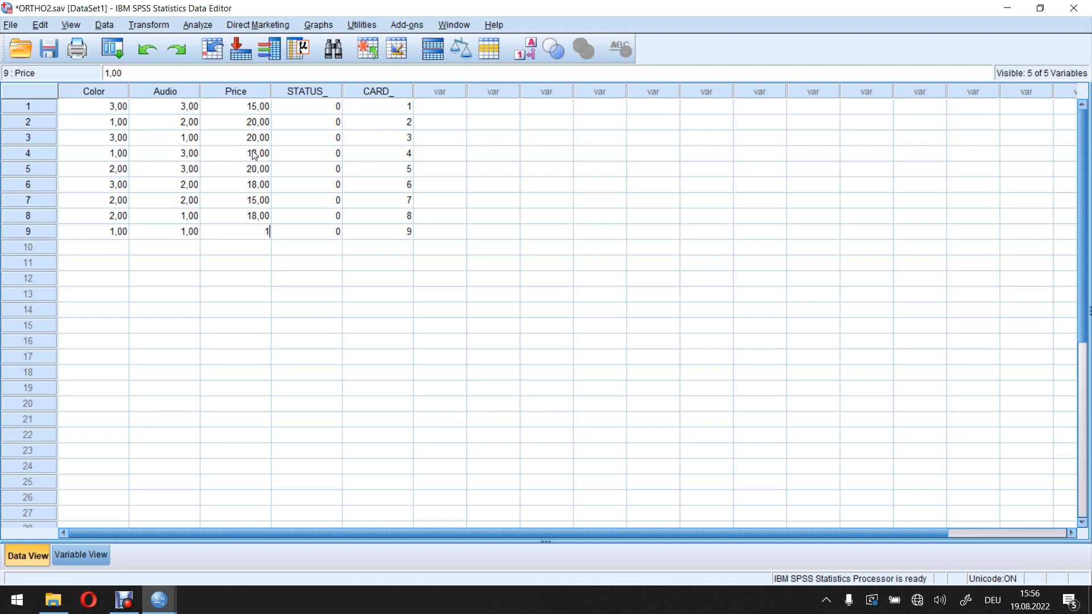
text(5)
key(enter)
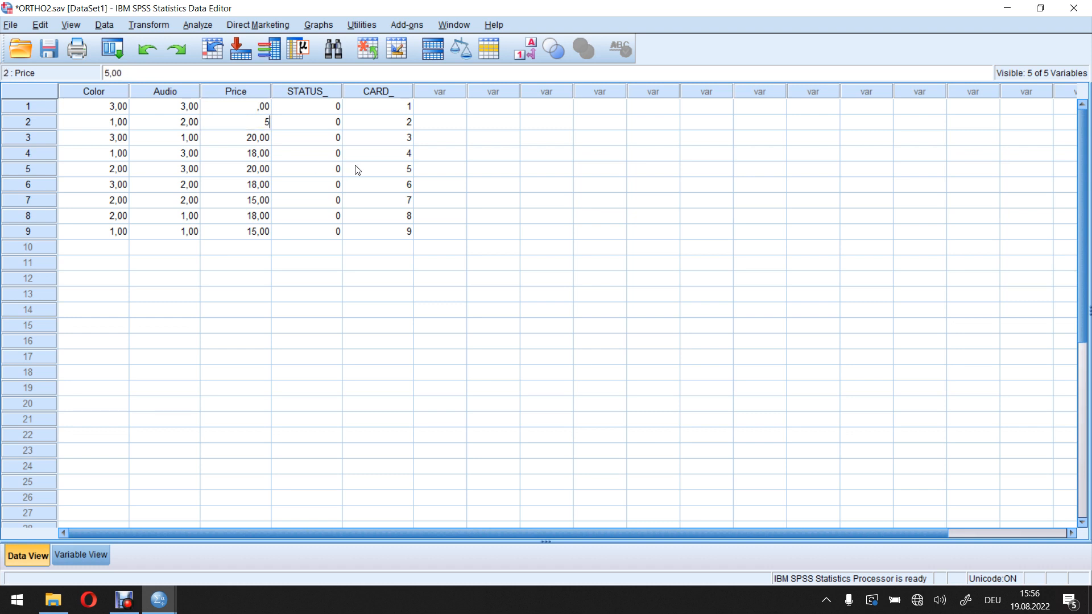
click(235, 153)
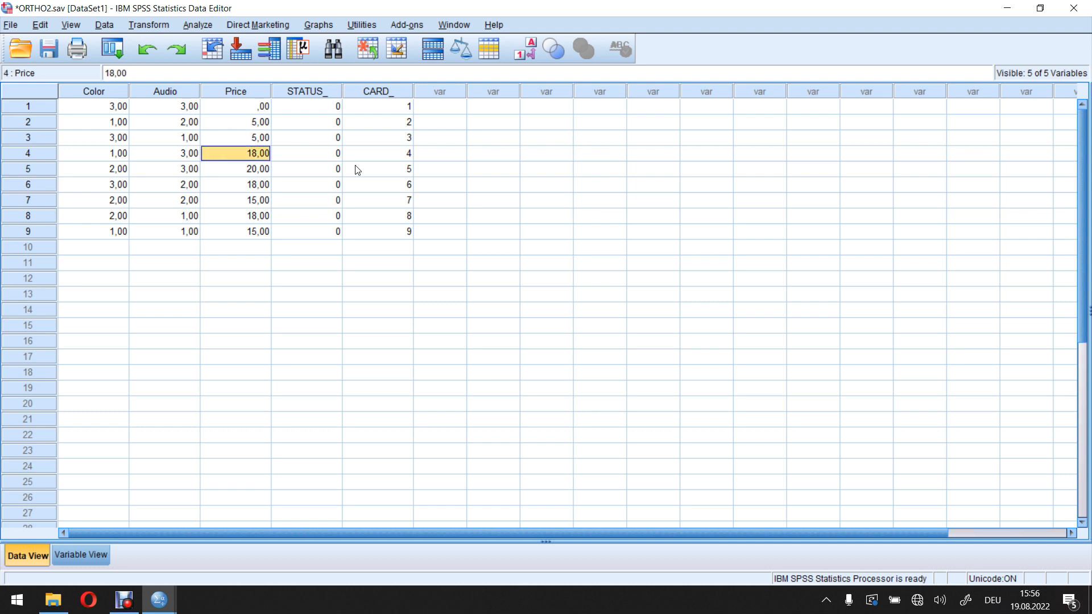
click(236, 168)
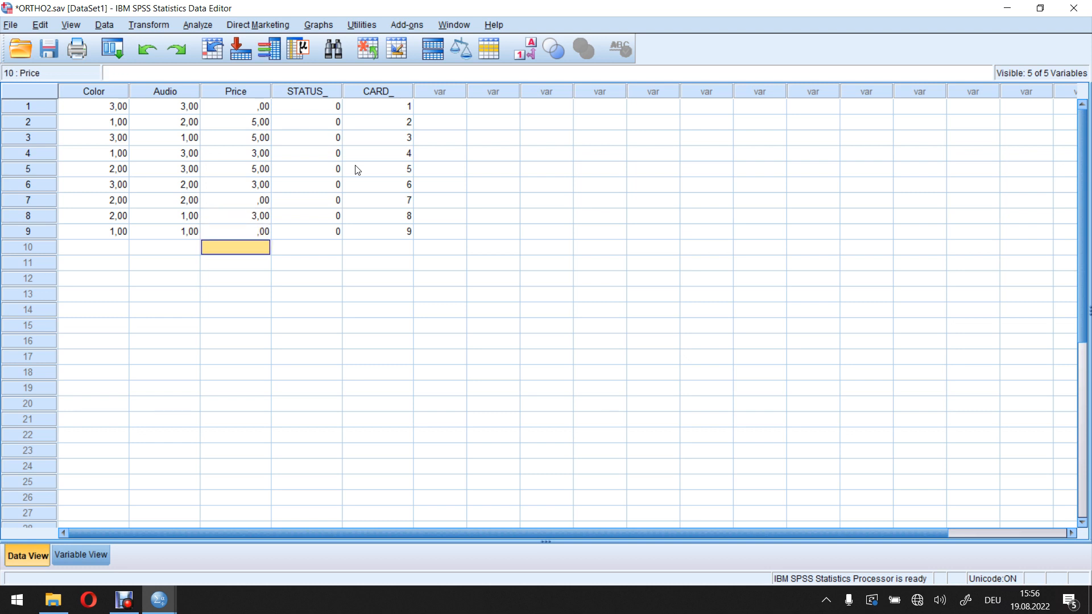
mouse_move(260, 122)
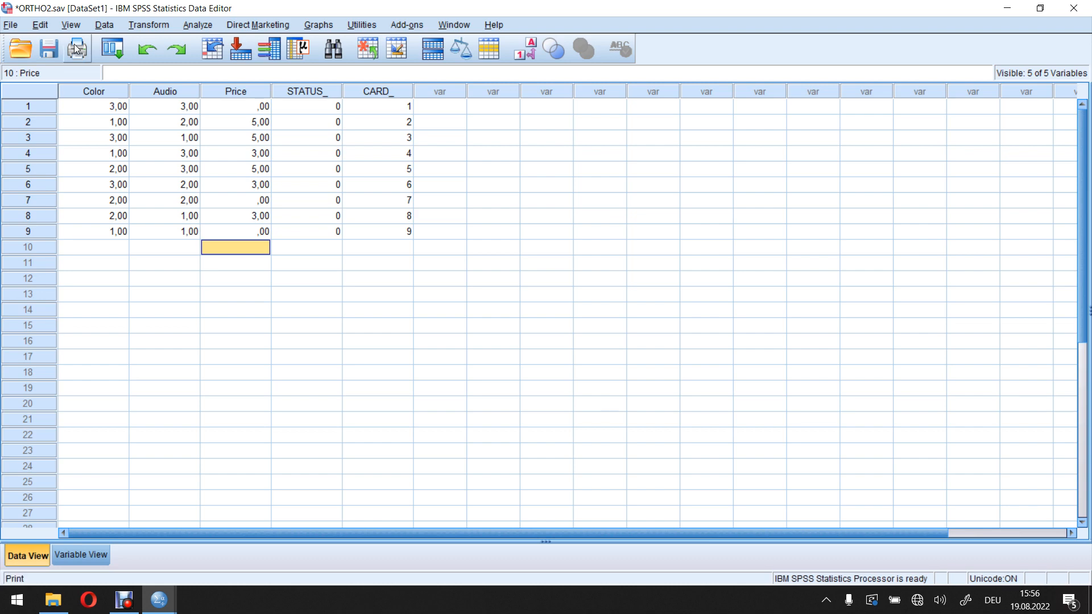
Step: Rerun the CONJOINT command from the Syntax Editor and select the Utilities table showing Price utility ,000 for the base level
click(49, 48)
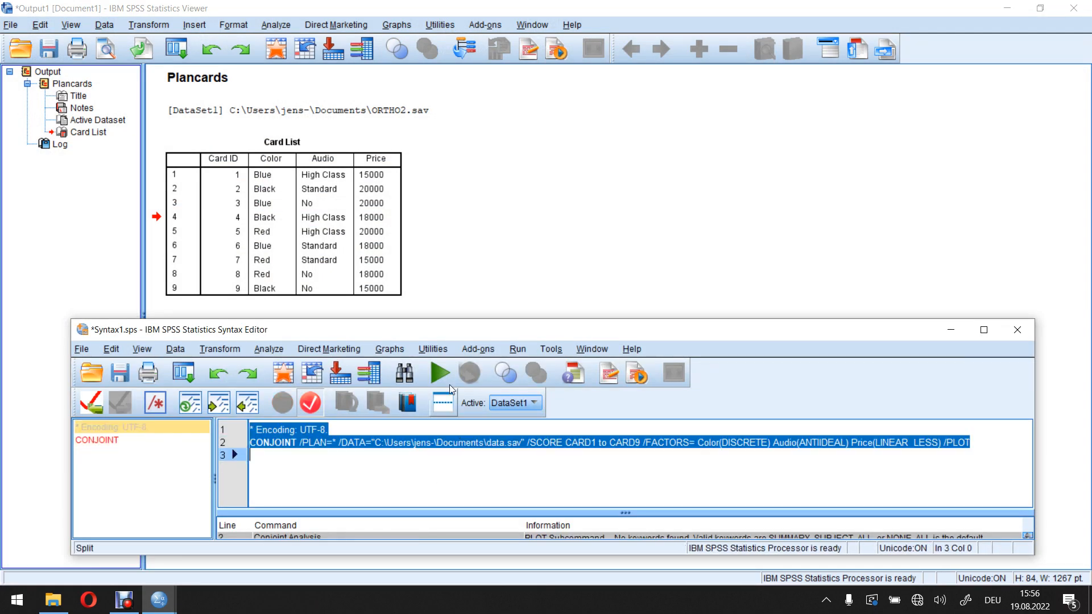
click(439, 373)
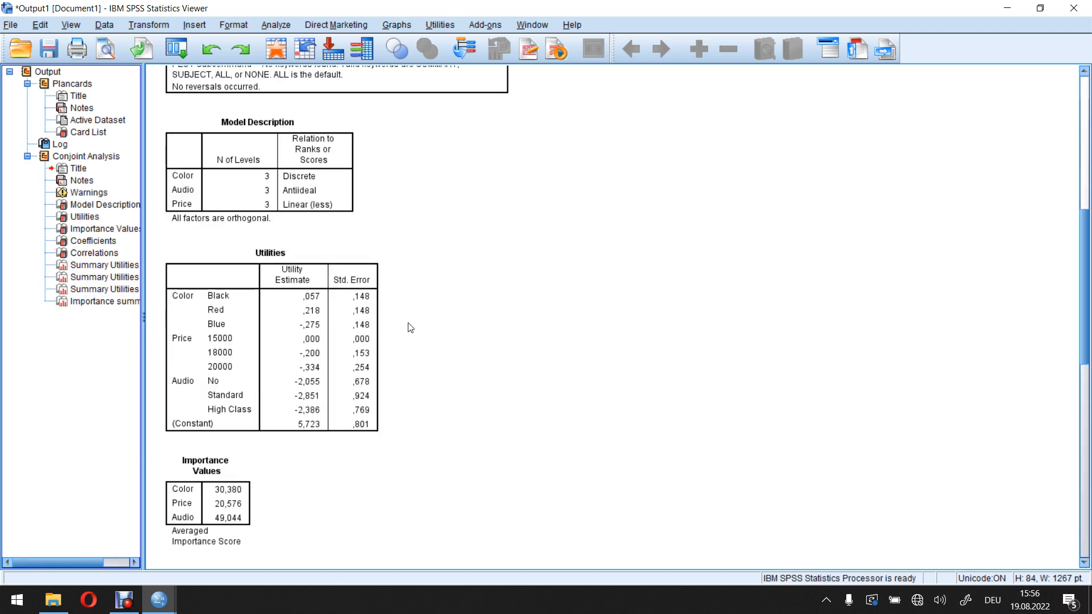
click(292, 306)
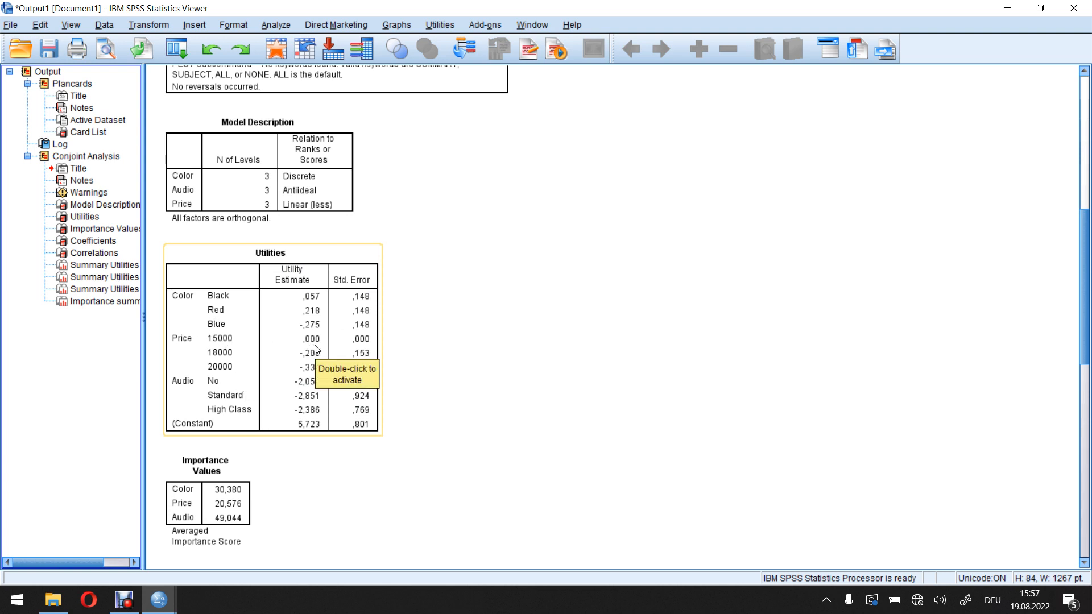
mouse_move(240, 355)
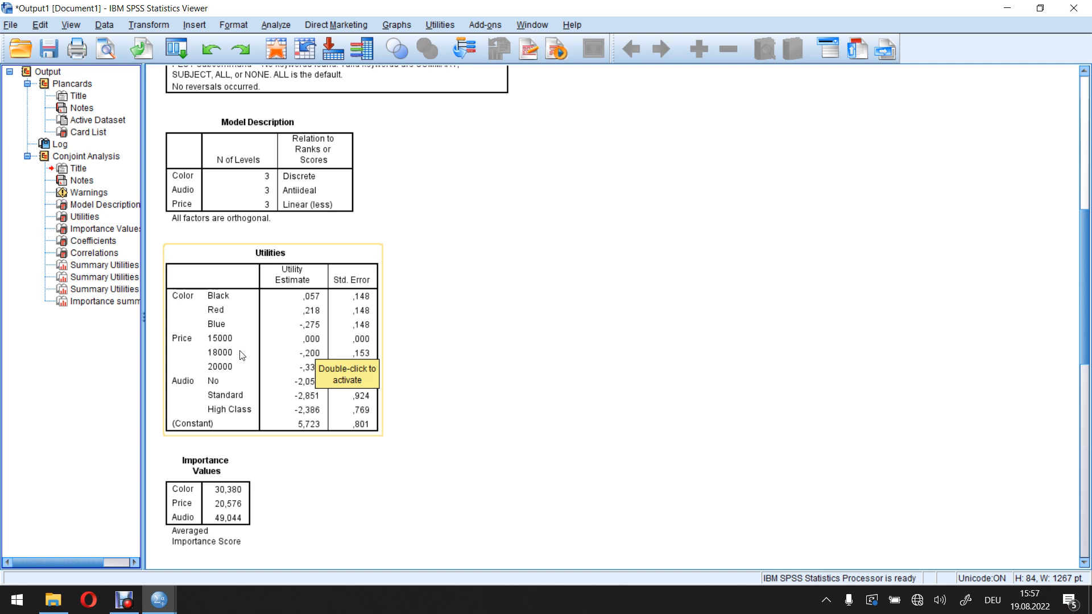
mouse_move(225, 357)
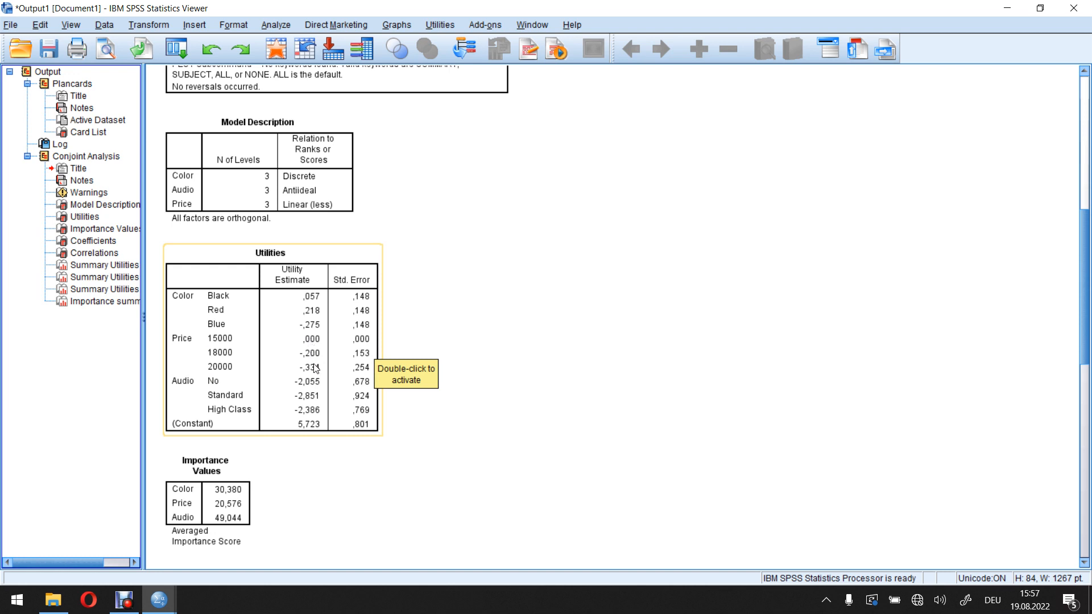
mouse_move(291, 341)
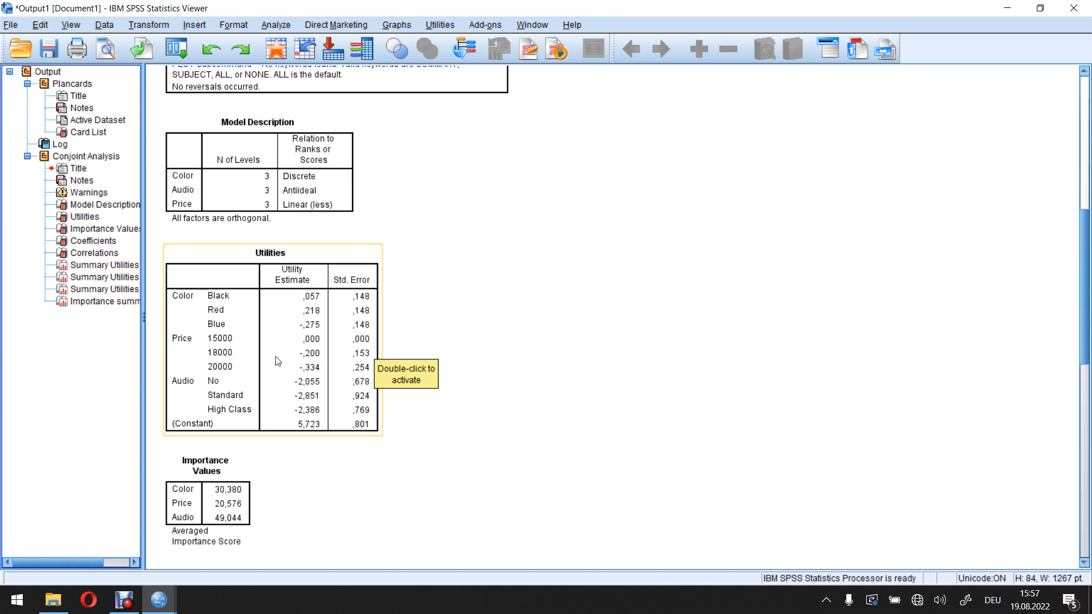
mouse_move(305, 361)
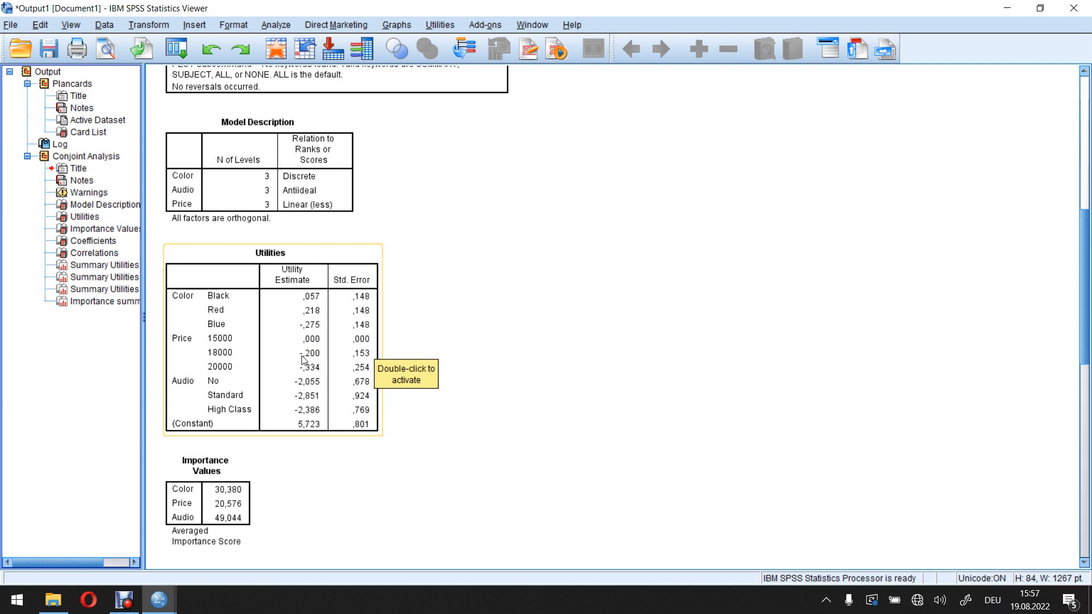
mouse_move(306, 360)
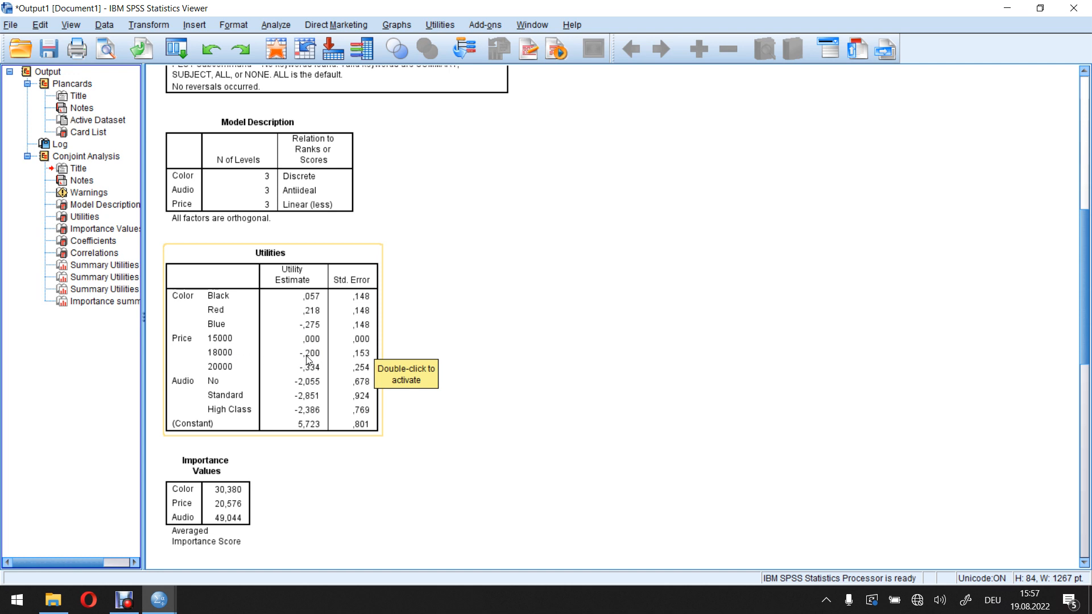
mouse_move(312, 348)
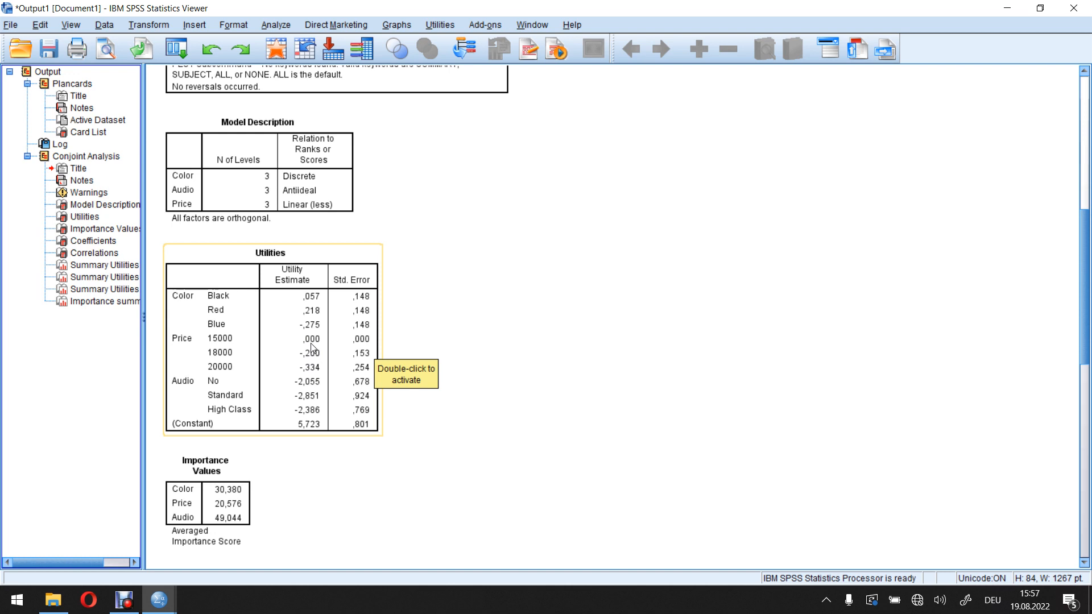
mouse_move(225, 376)
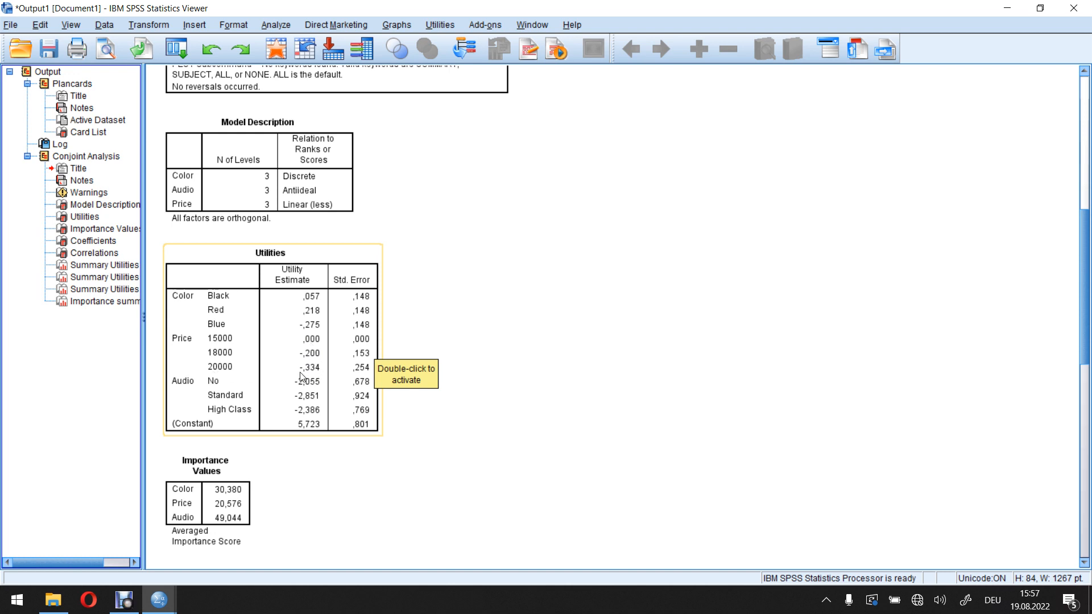
mouse_move(322, 376)
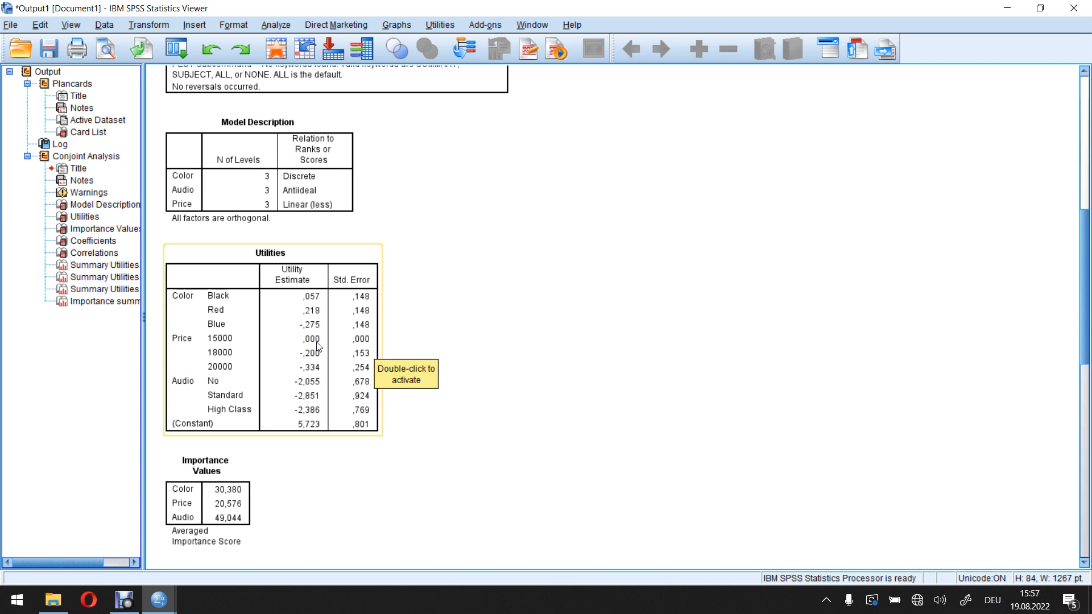
mouse_move(305, 357)
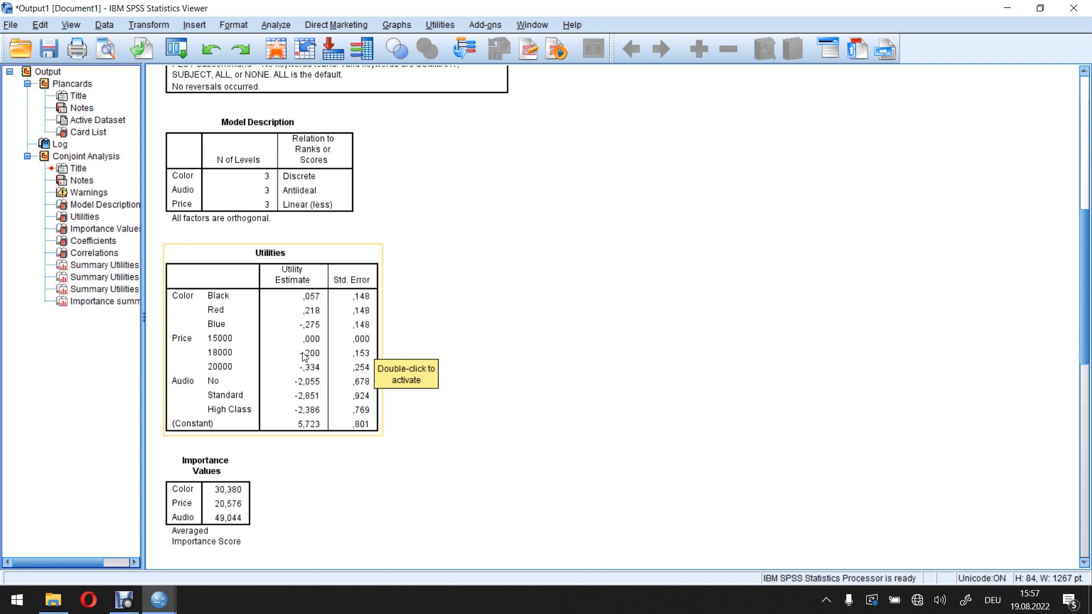
mouse_move(314, 340)
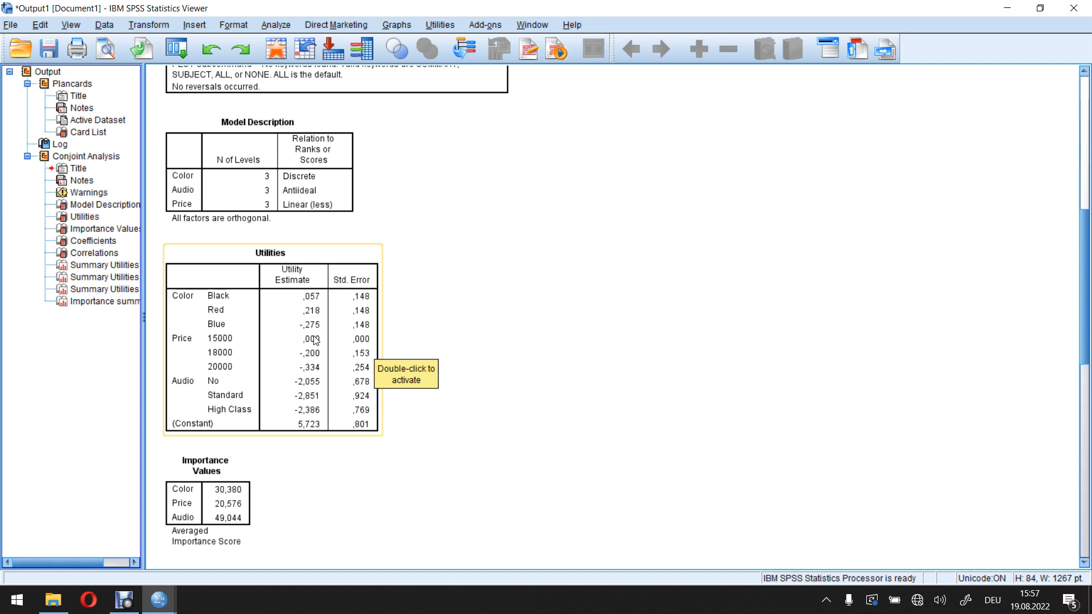
mouse_move(312, 358)
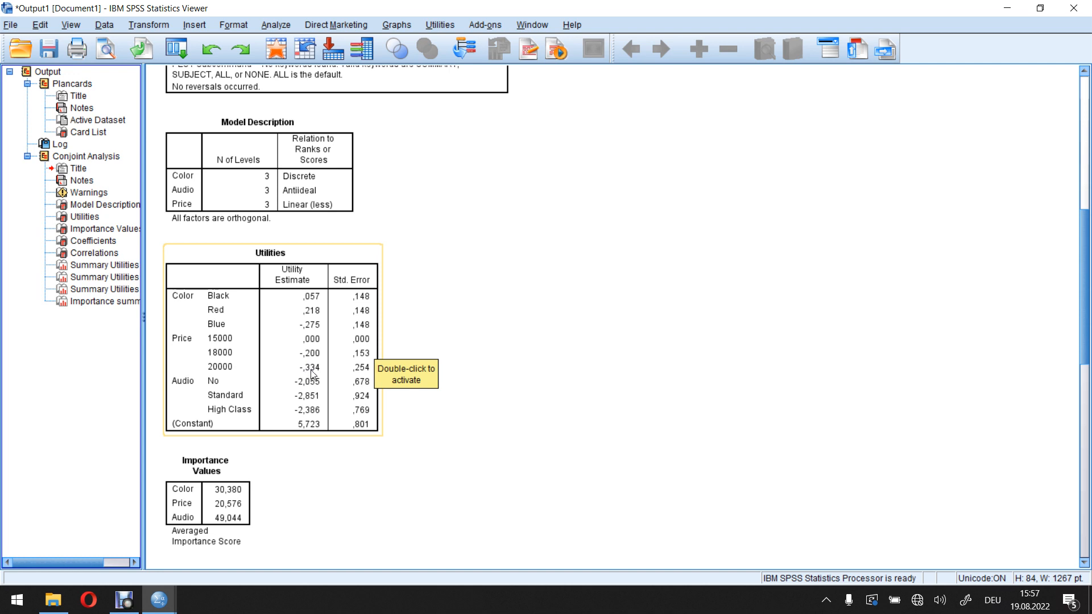
mouse_move(216, 345)
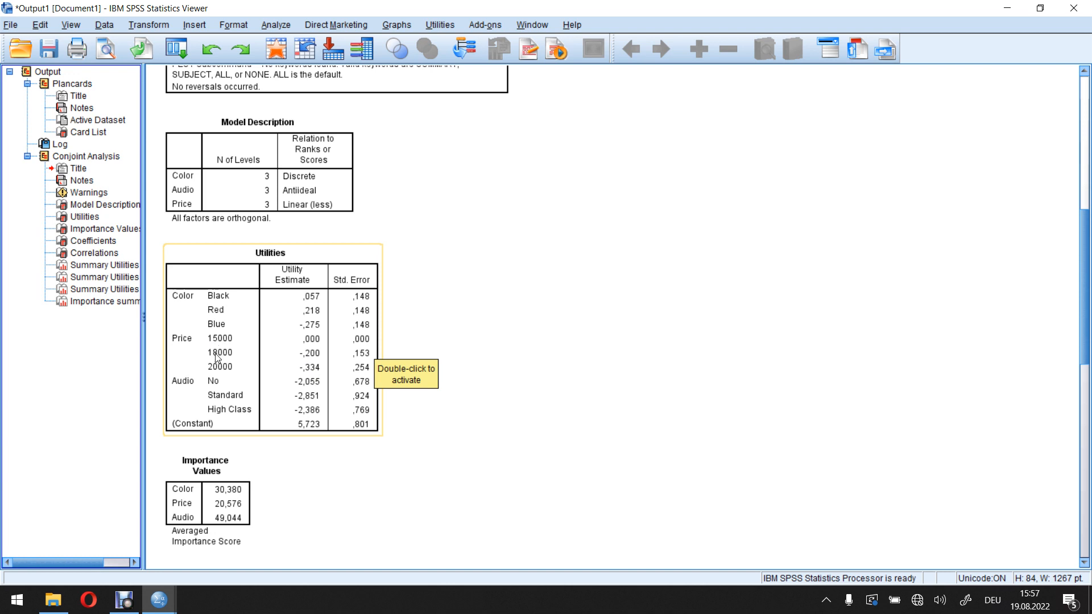
mouse_move(206, 376)
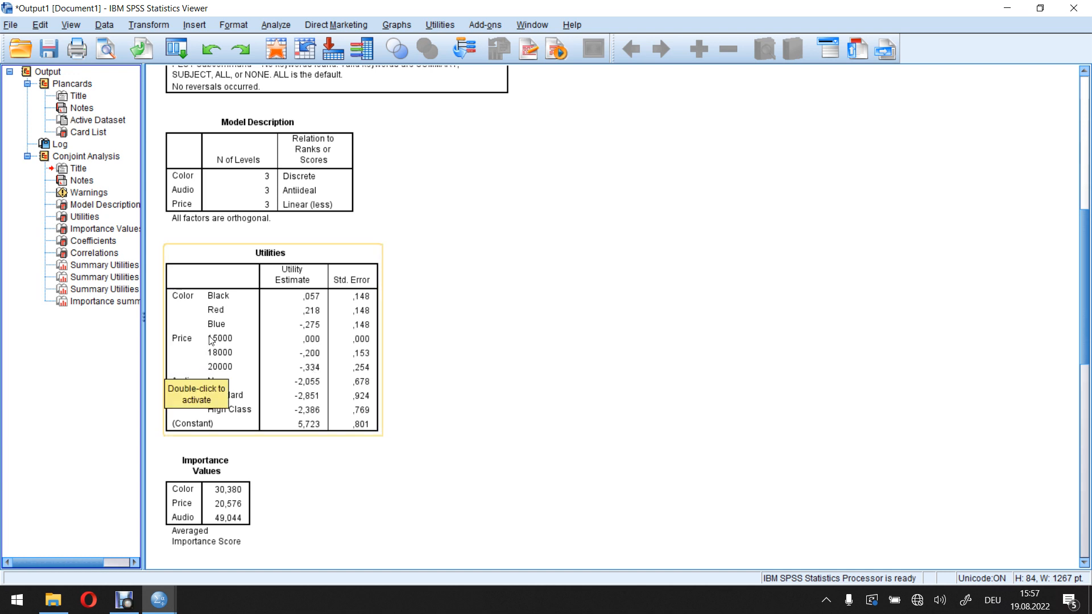
mouse_move(218, 364)
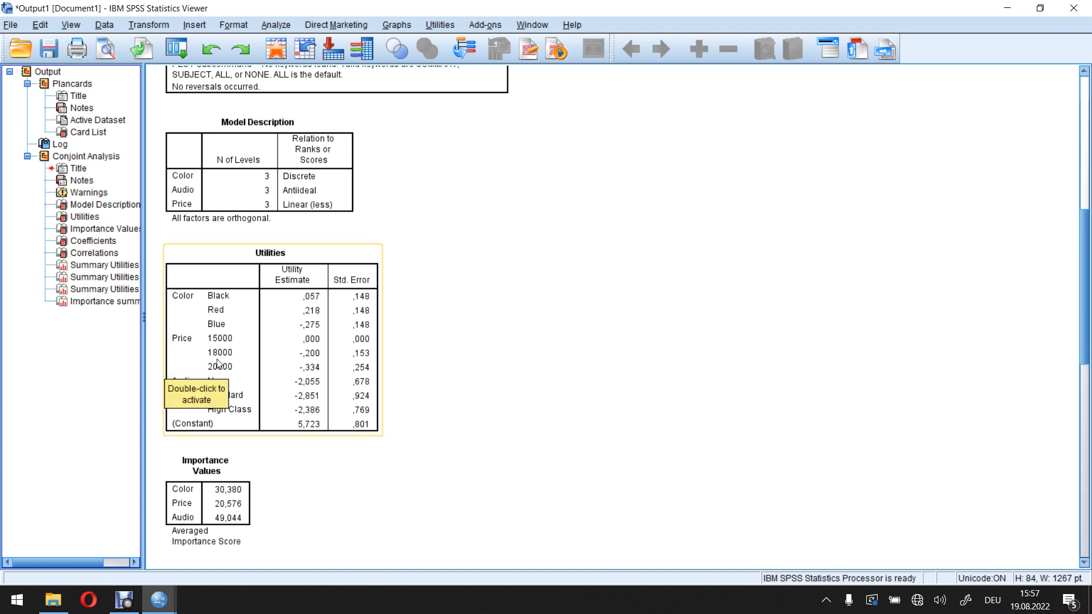
mouse_move(303, 353)
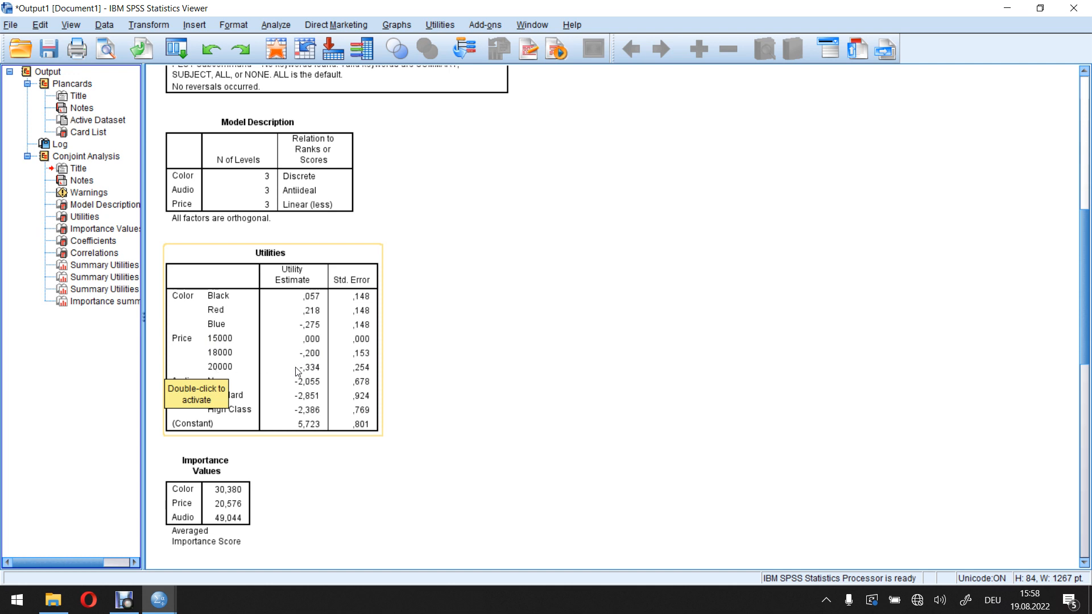
mouse_move(292, 377)
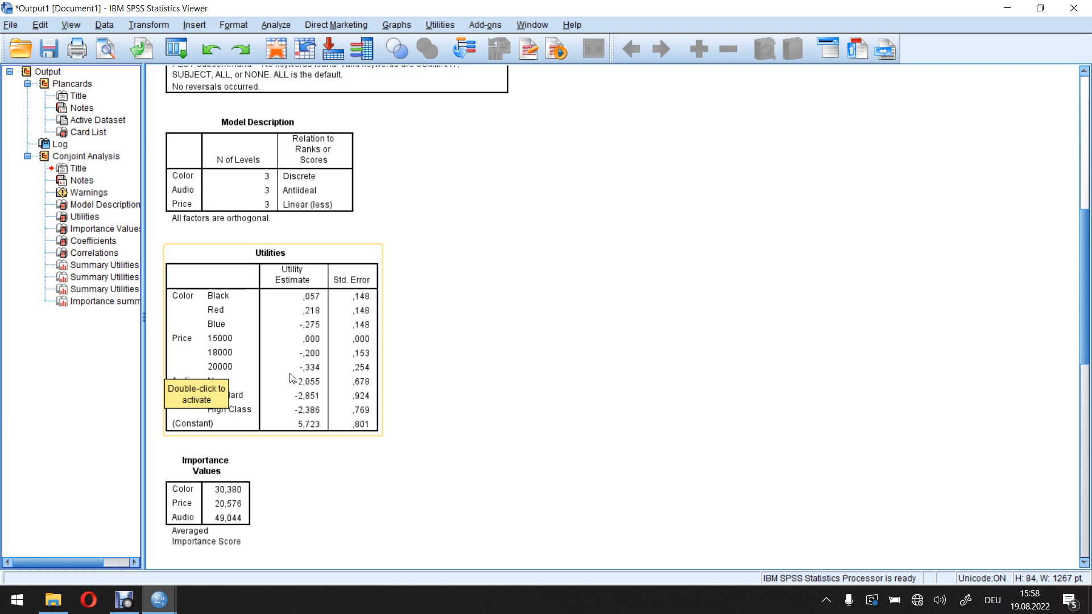
mouse_move(445, 363)
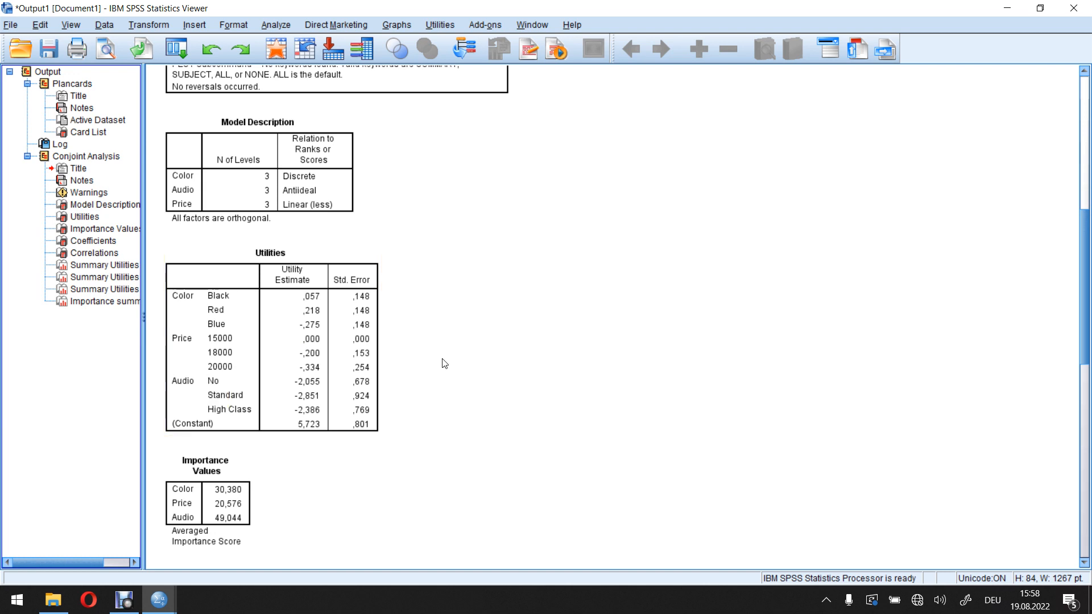
click(306, 341)
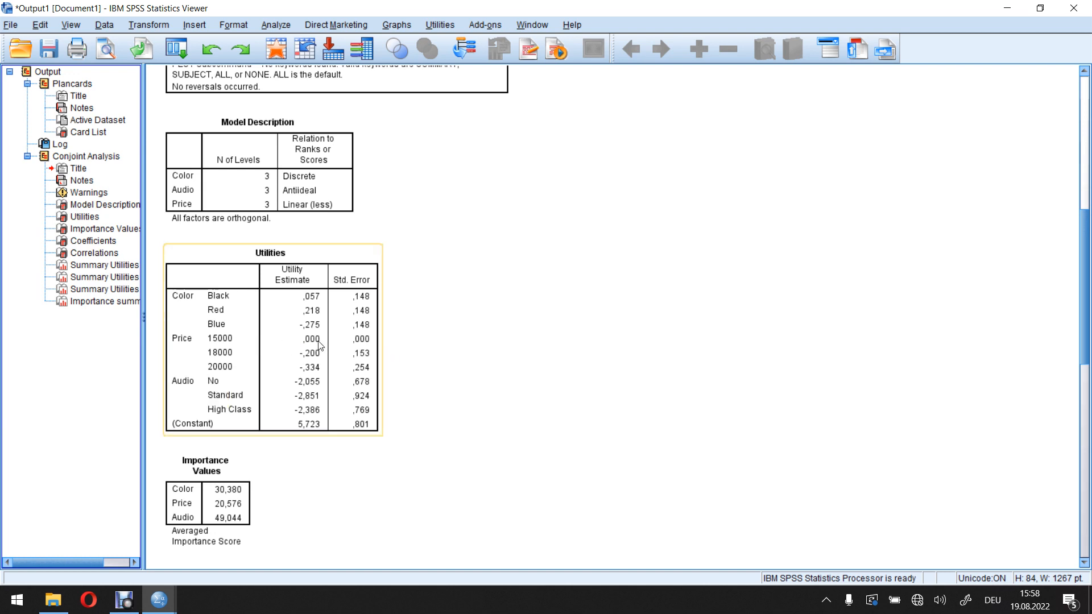
mouse_move(317, 347)
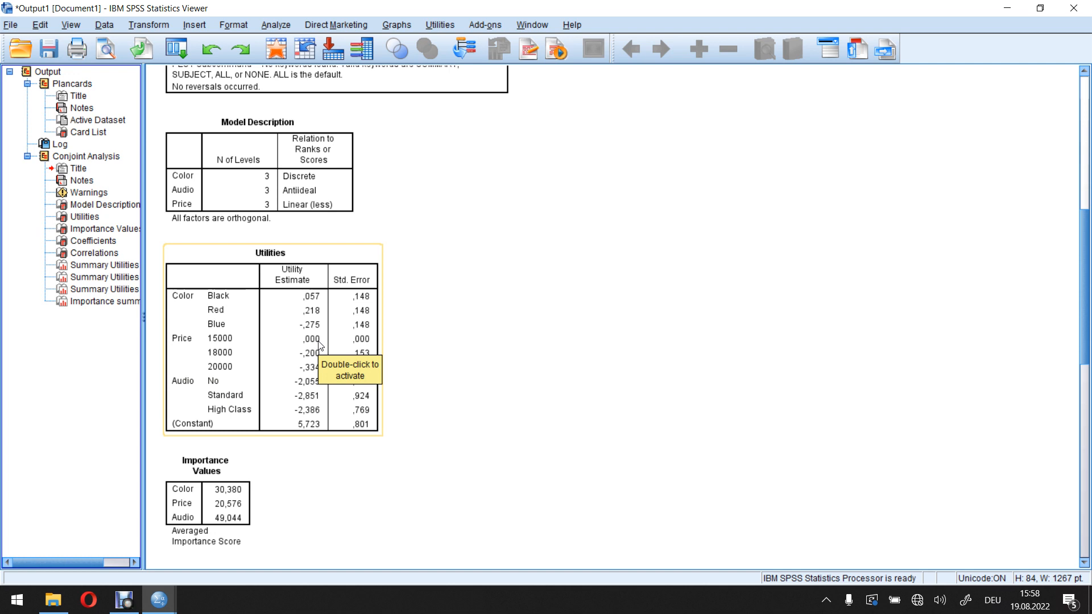
mouse_move(292, 374)
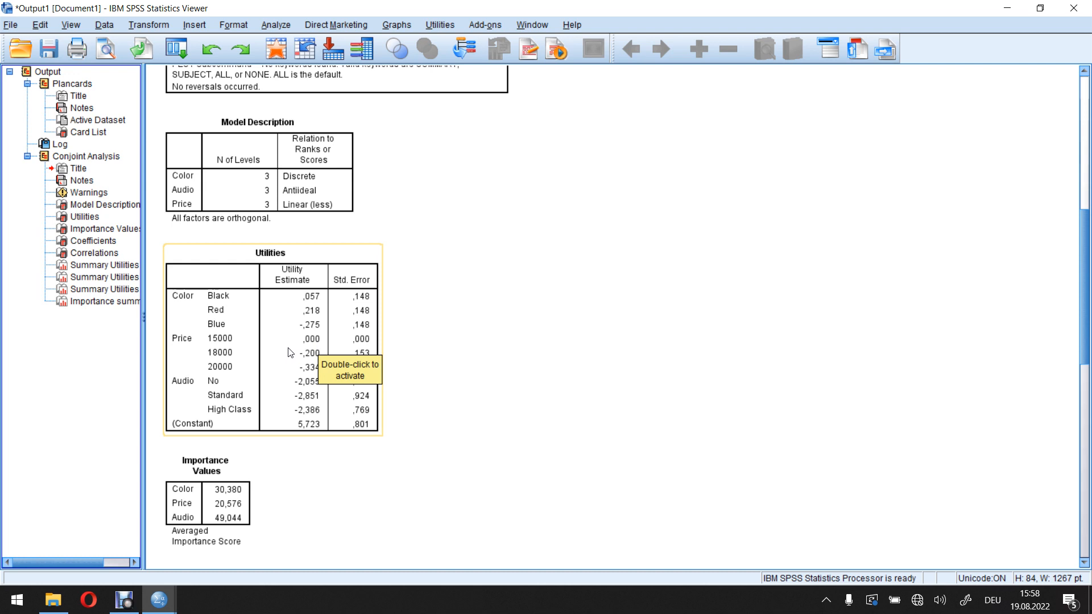
mouse_move(281, 355)
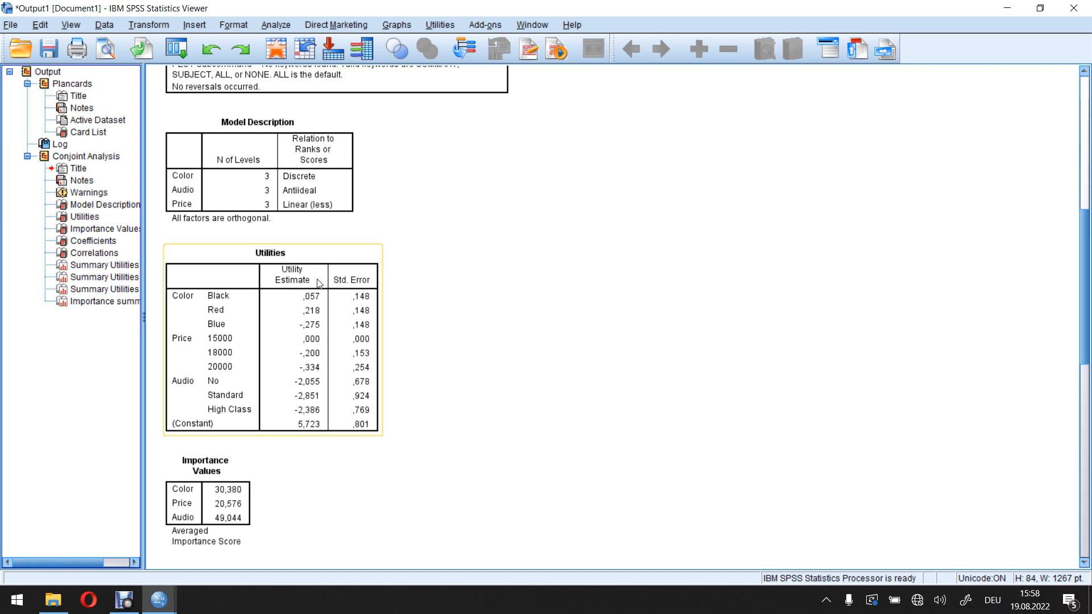
mouse_move(278, 281)
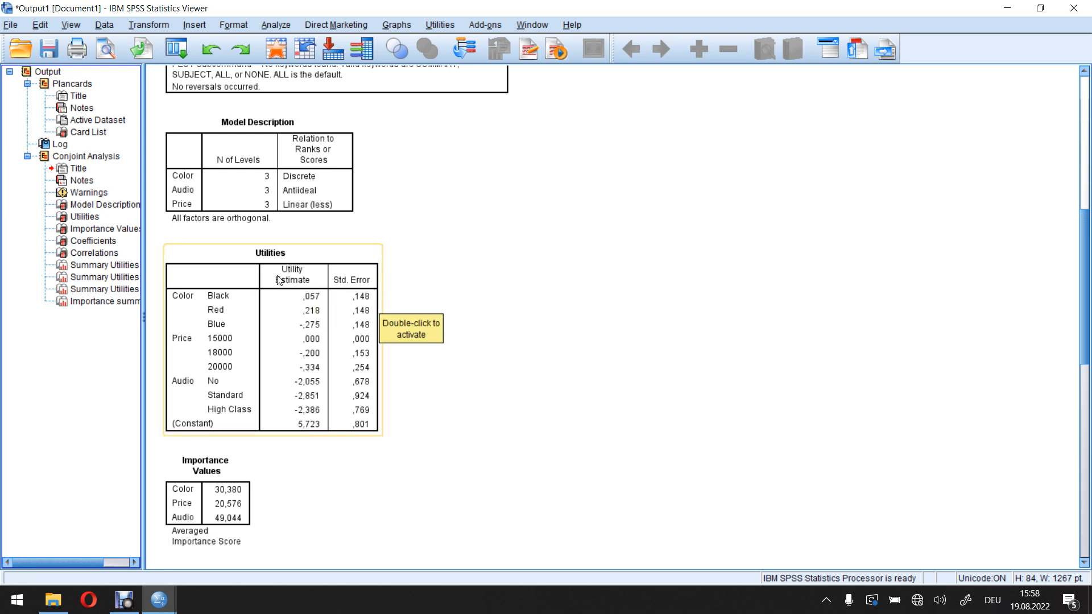